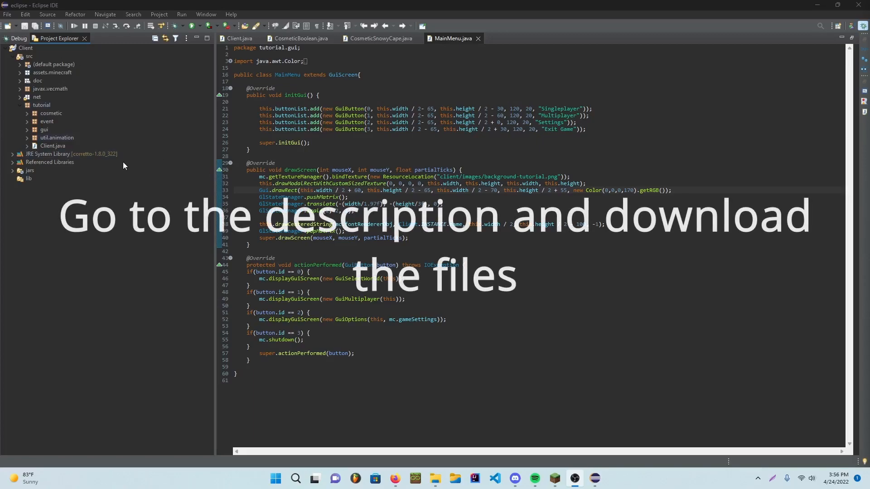
Start a new package under tutorial named util, which is rejected as a duplicate.
left_click(41, 105)
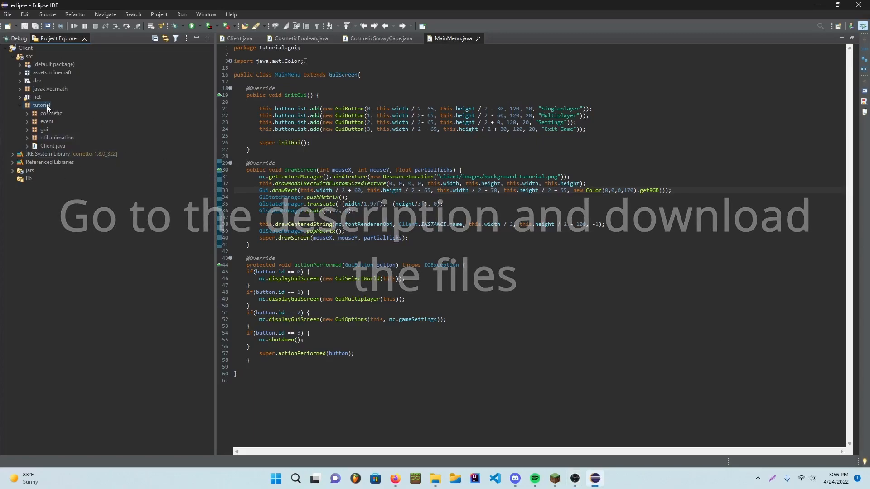
right_click(41, 105)
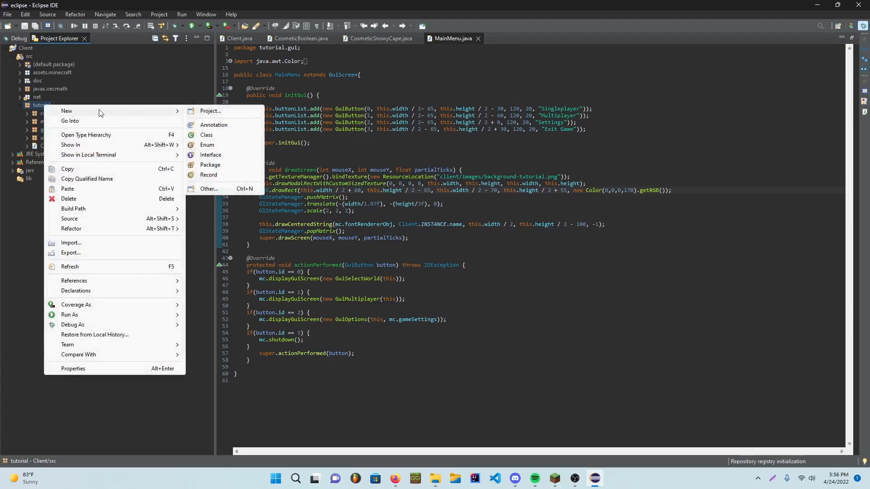
left_click(209, 165)
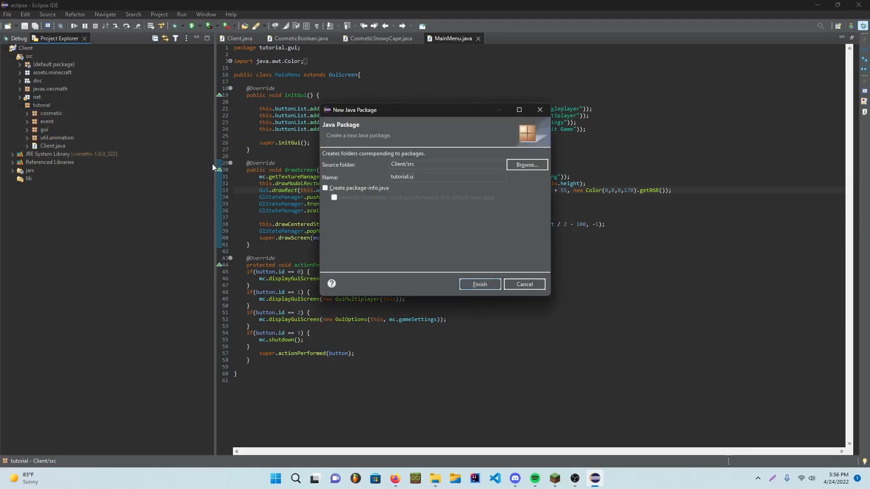
type("til")
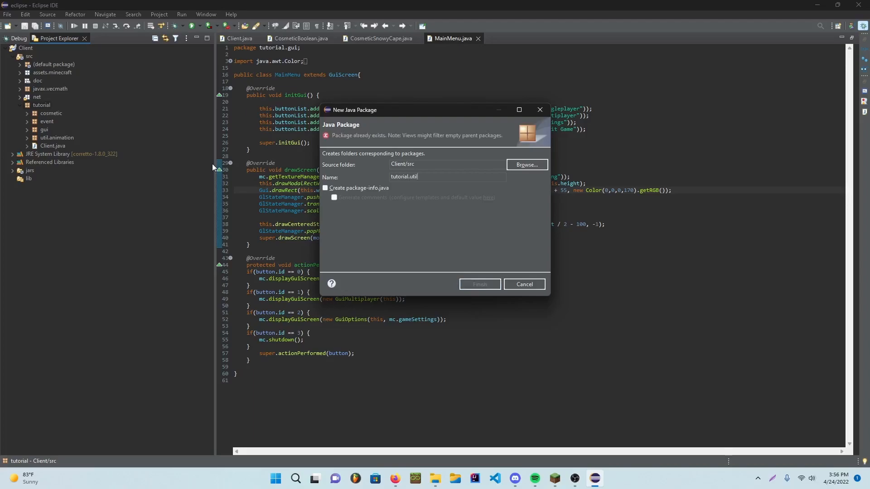
mouse_move(458, 129)
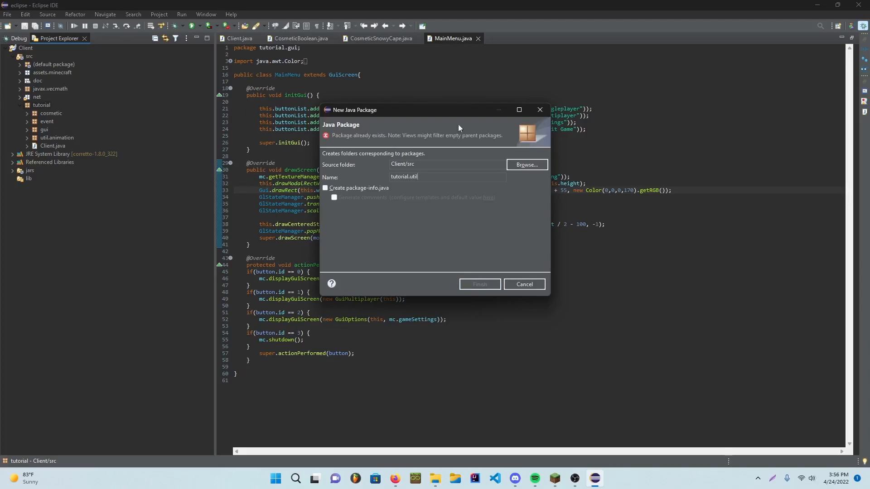
left_click(522, 284)
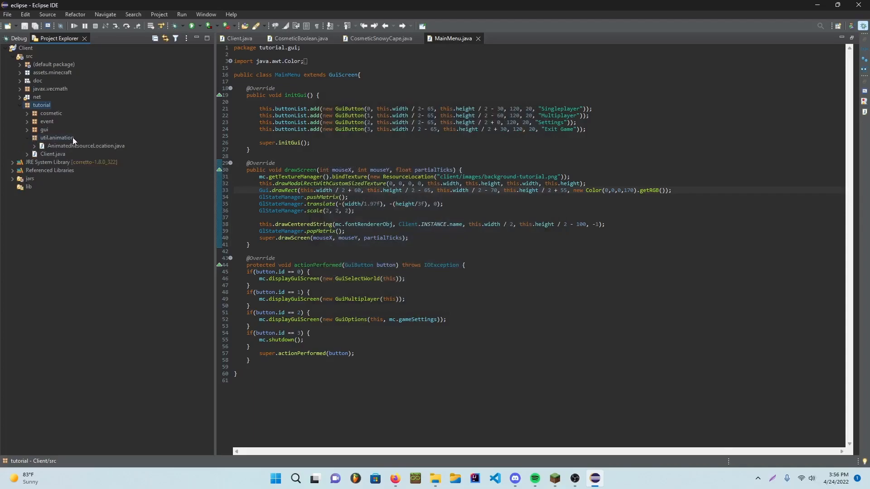
Create the tutorial.util.openauth package from the util.animation package's New menu.
right_click(57, 137)
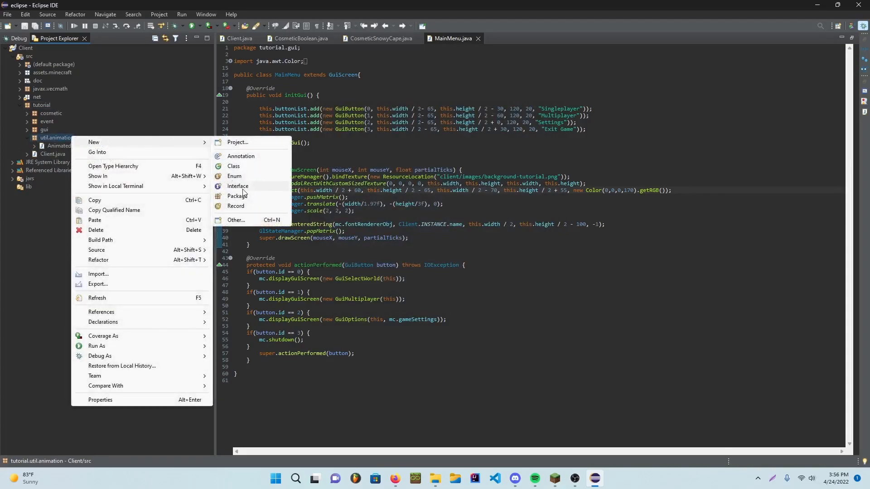
left_click(237, 196)
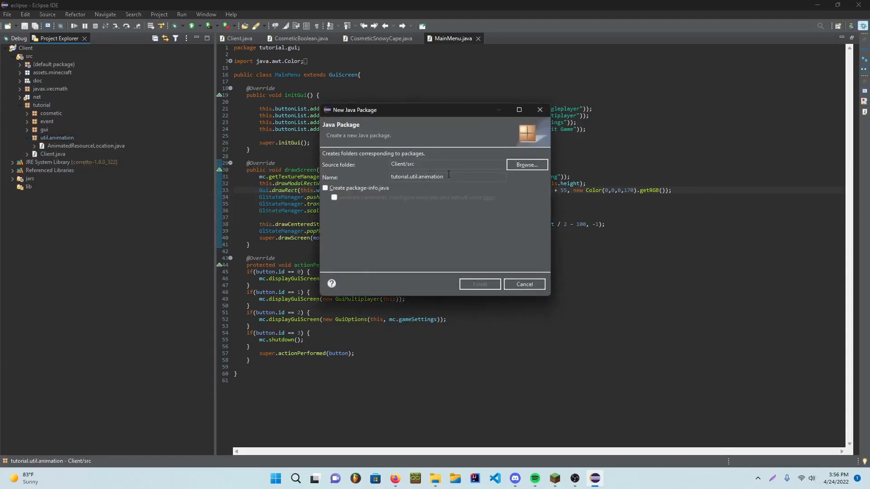
key("BackSpace")
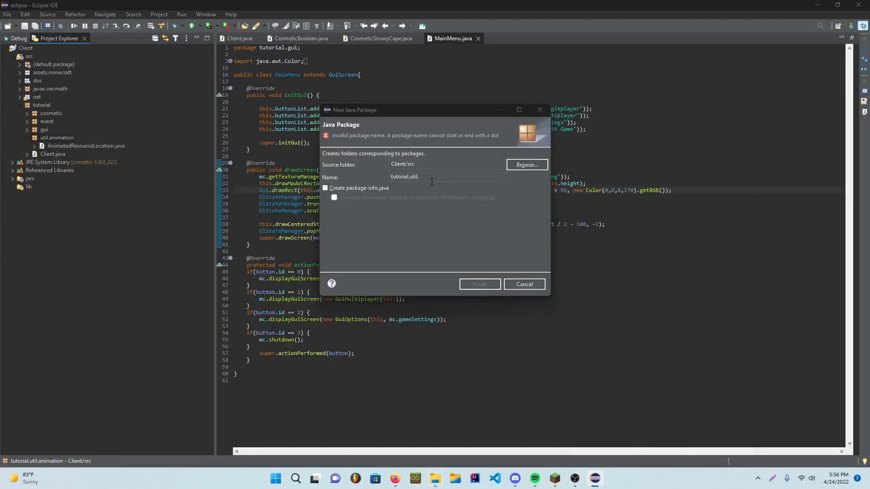
type("open")
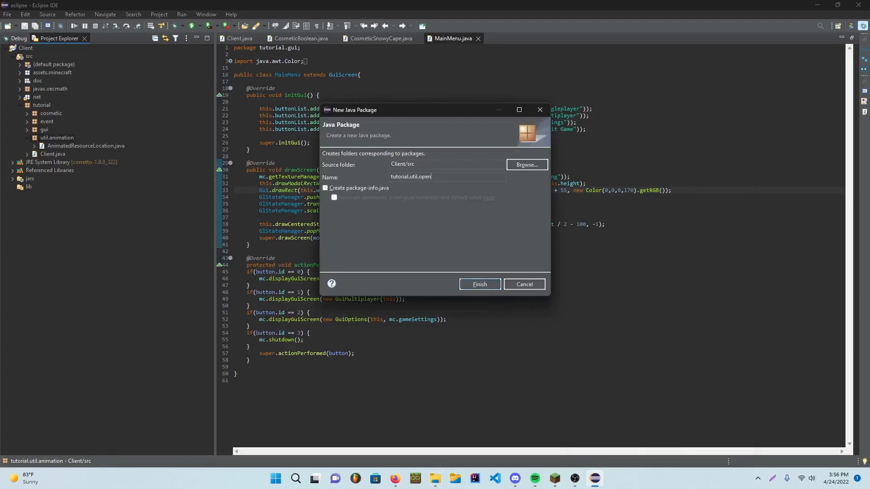
left_click(478, 284)
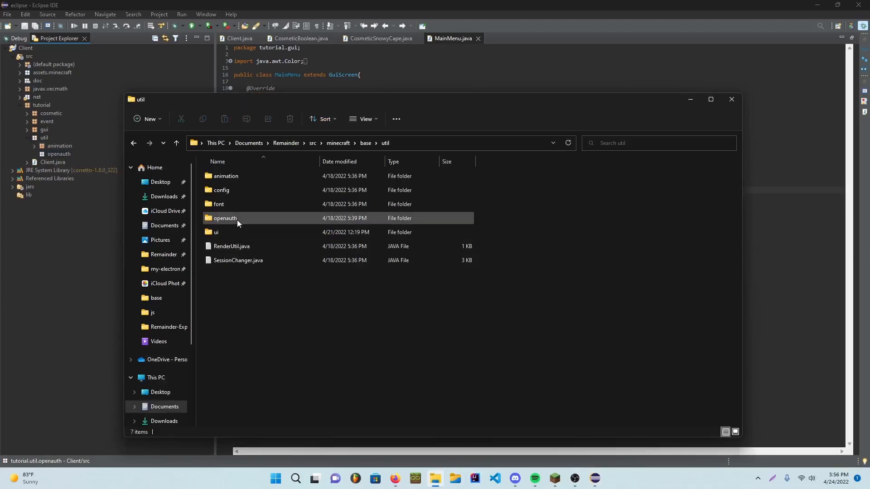
Copy the openauth source folder's contents into the project's openauth package.
double_click(225, 219)
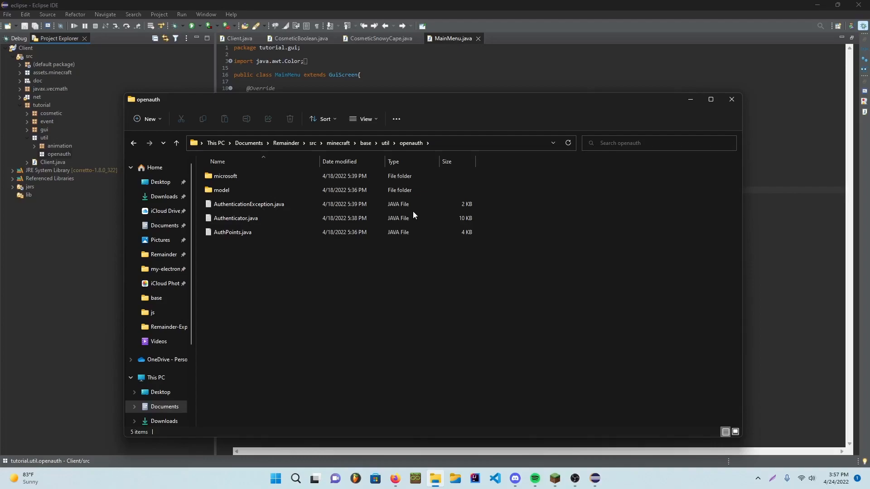
mouse_move(383, 161)
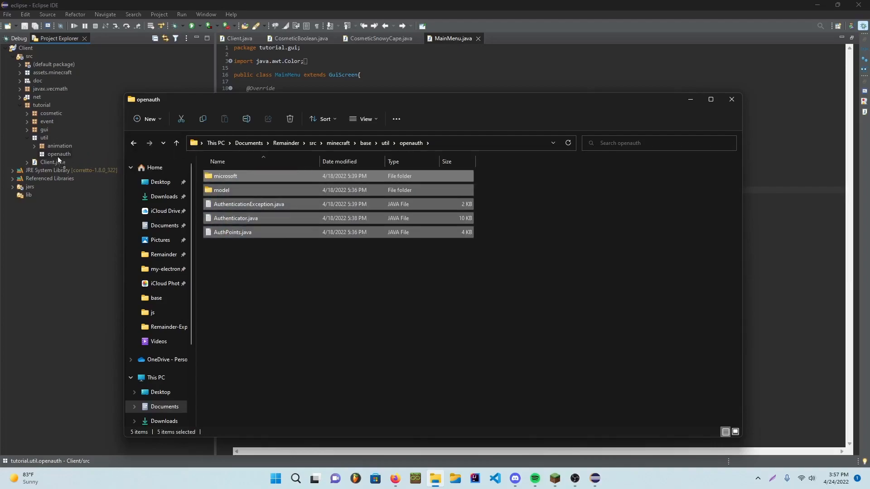
left_click(731, 100)
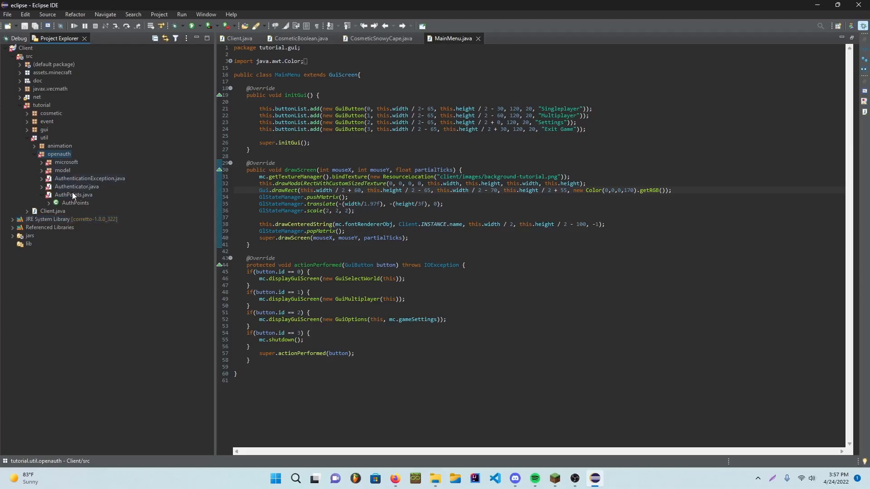
Fix package declarations in AuthPoints, Authenticator, AuthenticationException and PreAuthData to tutorial.util.openauth.
double_click(75, 202)
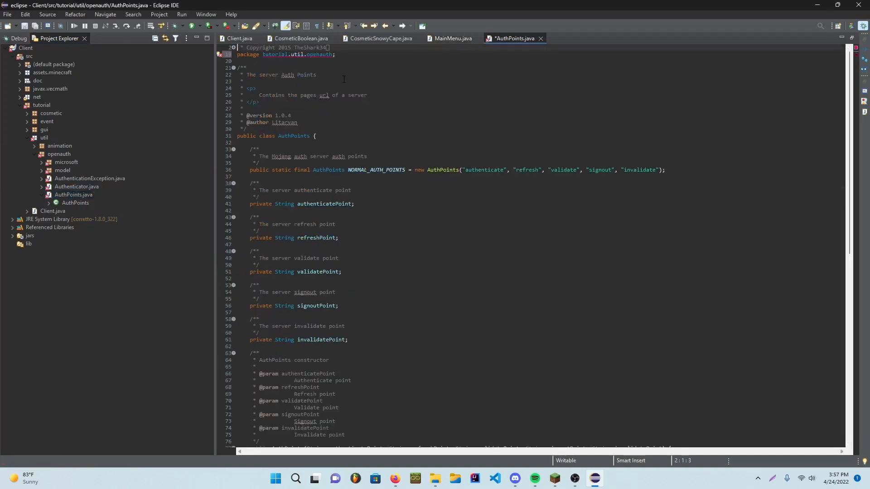
left_click(239, 38)
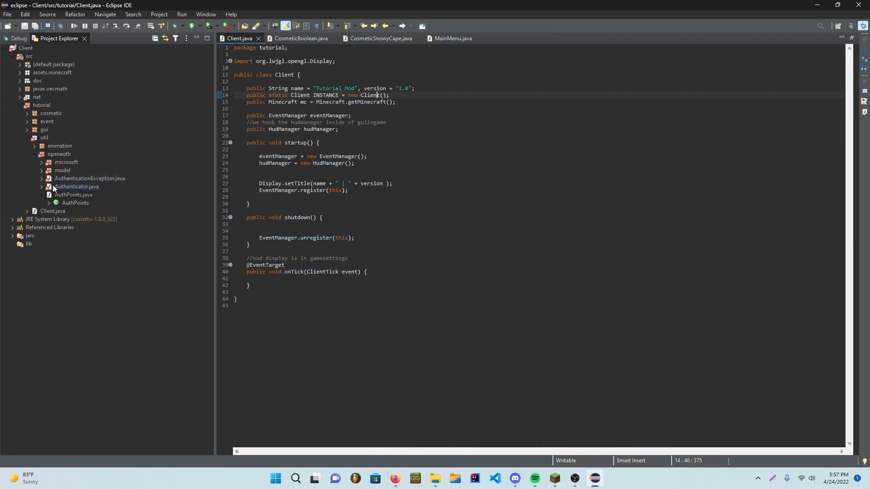
double_click(78, 189)
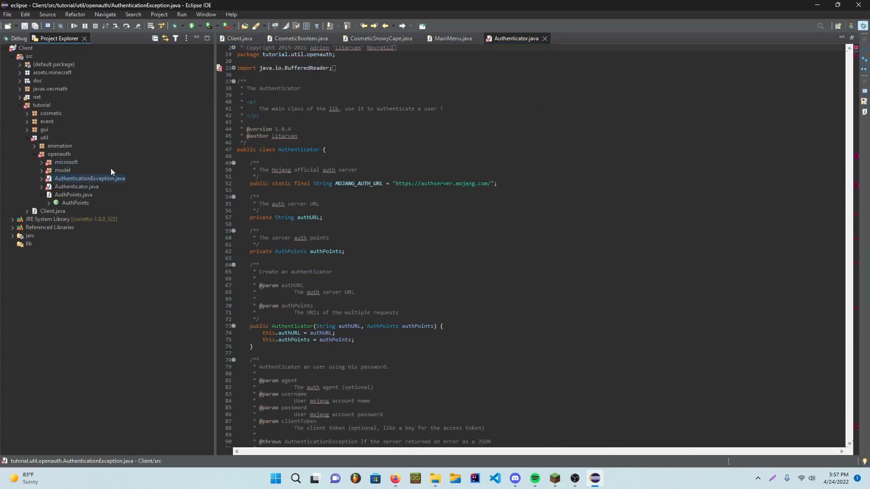
double_click(90, 179)
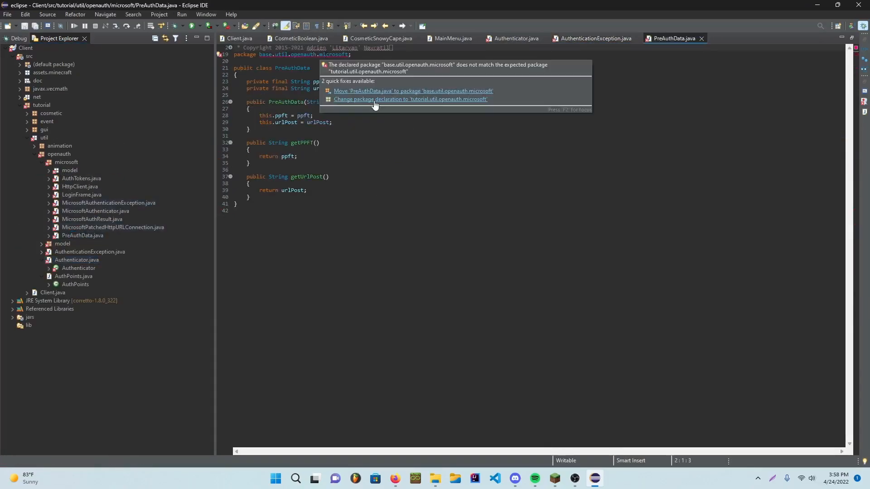
left_click(409, 98)
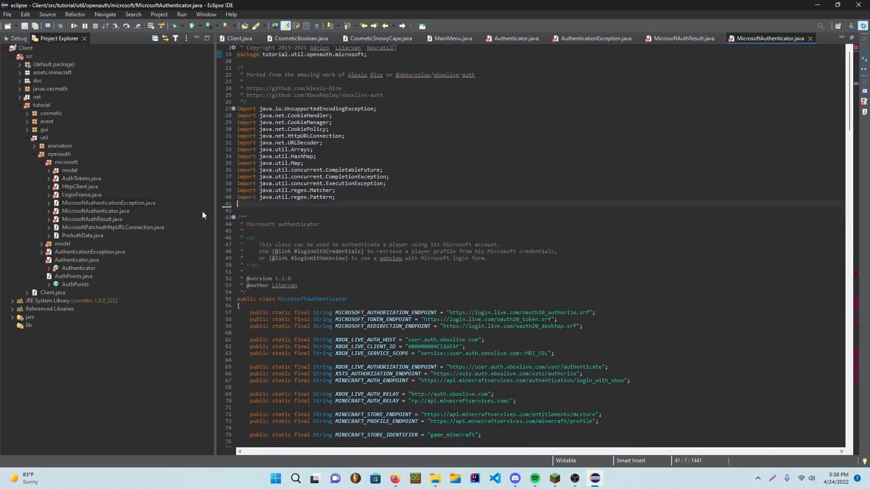
Fix MicrosoftAuthResult's package declaration and return to the util folder in File Explorer.
left_click(685, 38)
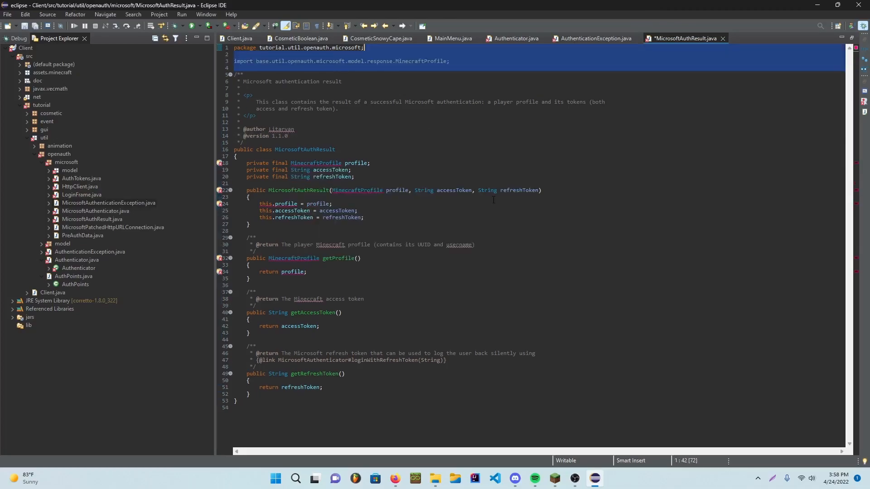
left_click(755, 38)
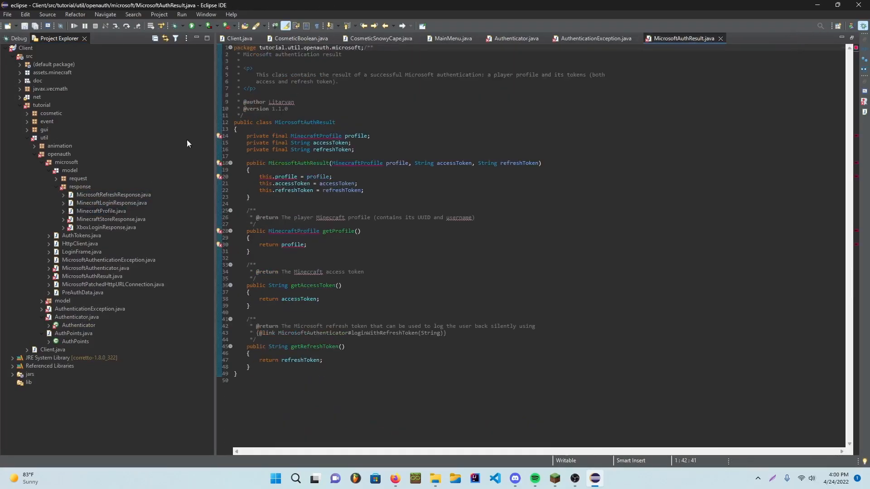
double_click(105, 231)
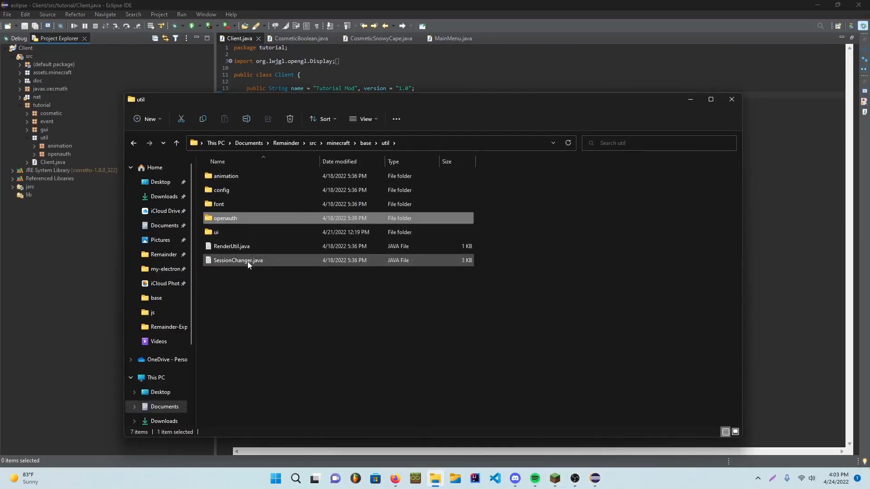
Create a new tutorial.gui.auth package inside the gui package.
left_click(238, 260)
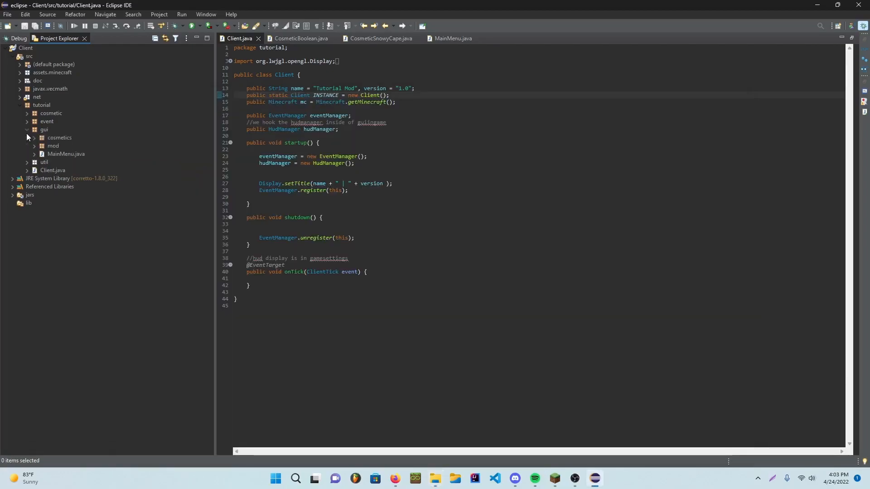
right_click(44, 129)
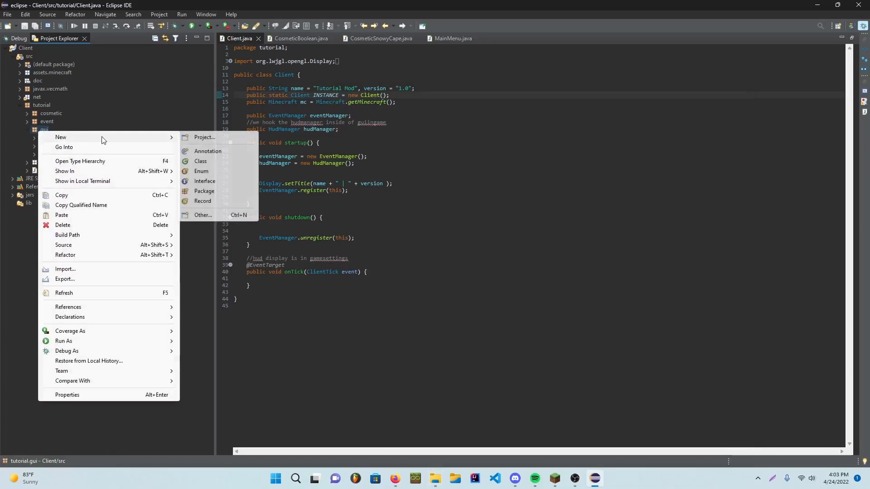
left_click(204, 192)
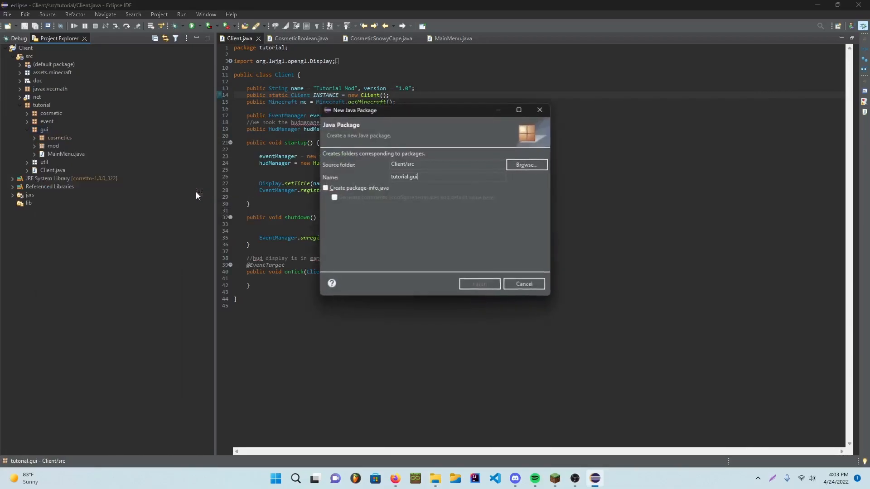
type(".")
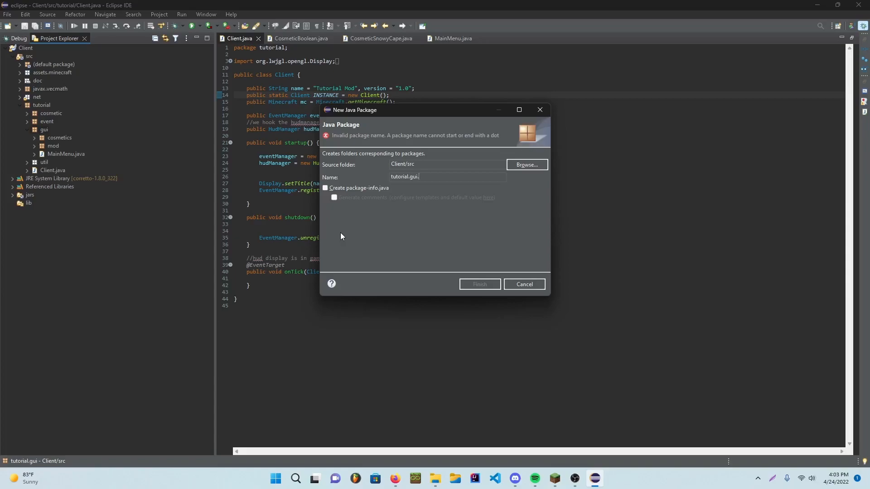
type("auth")
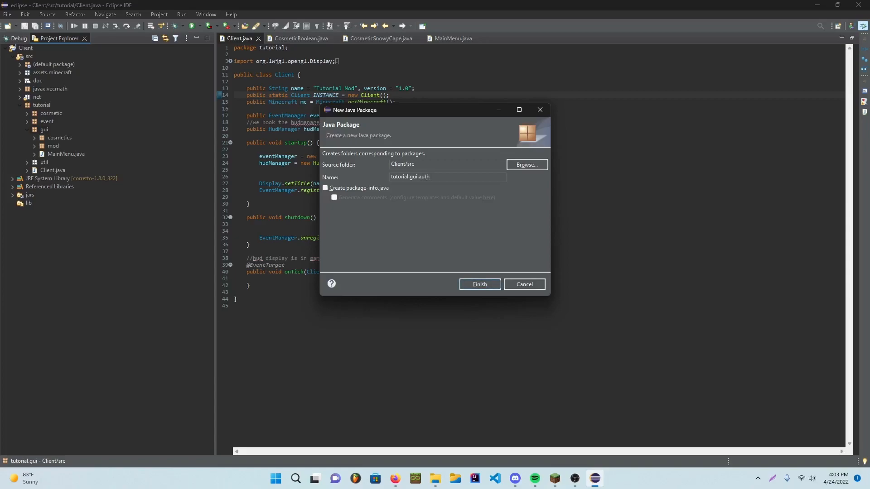
left_click(479, 283)
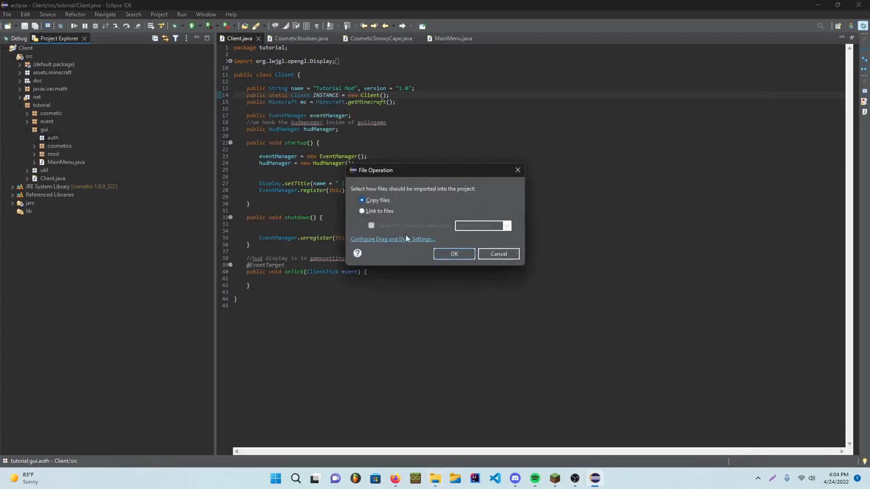
Copy SessionChanger.java into auth, set its package to tutorial.gui.auth and save.
left_click(453, 257)
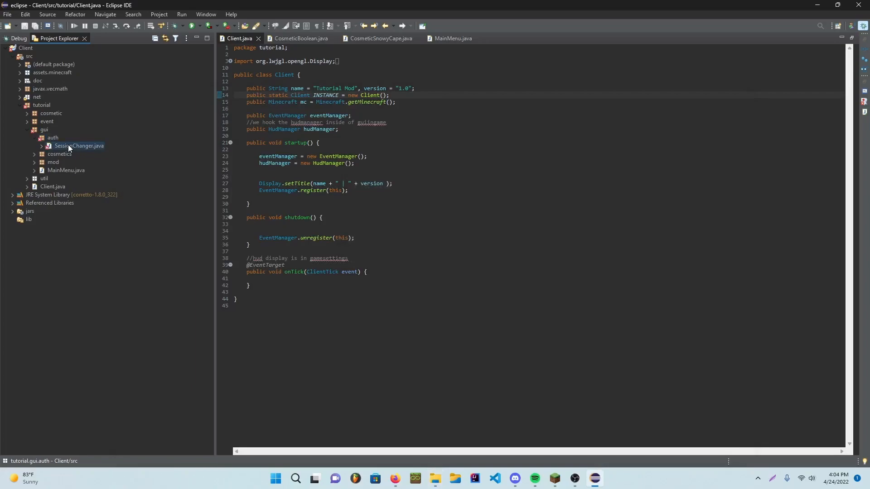
double_click(79, 147)
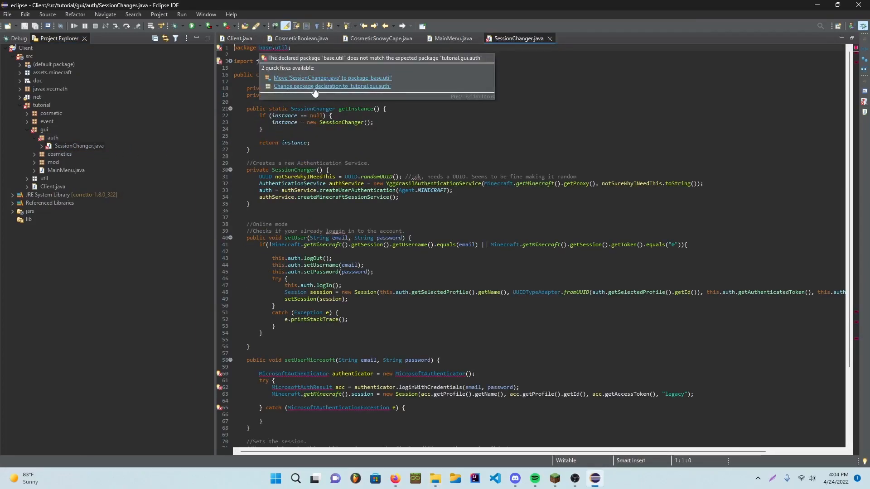
left_click(331, 87)
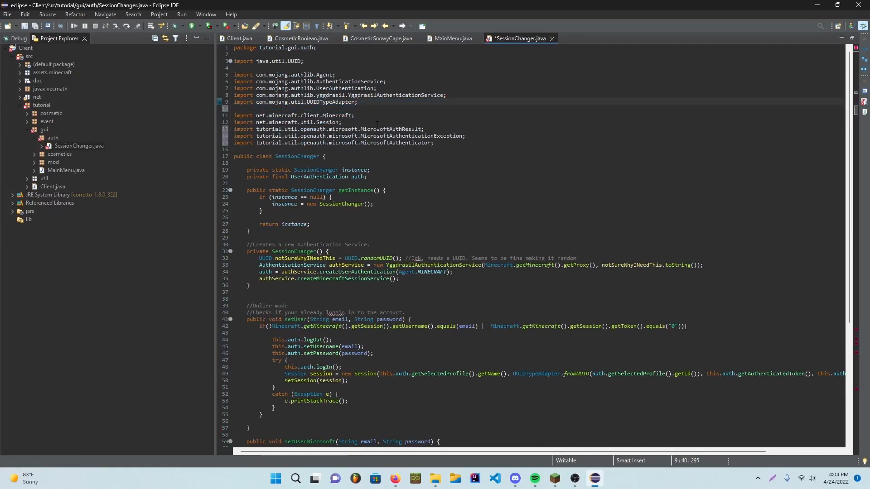
key("ctrl+s")
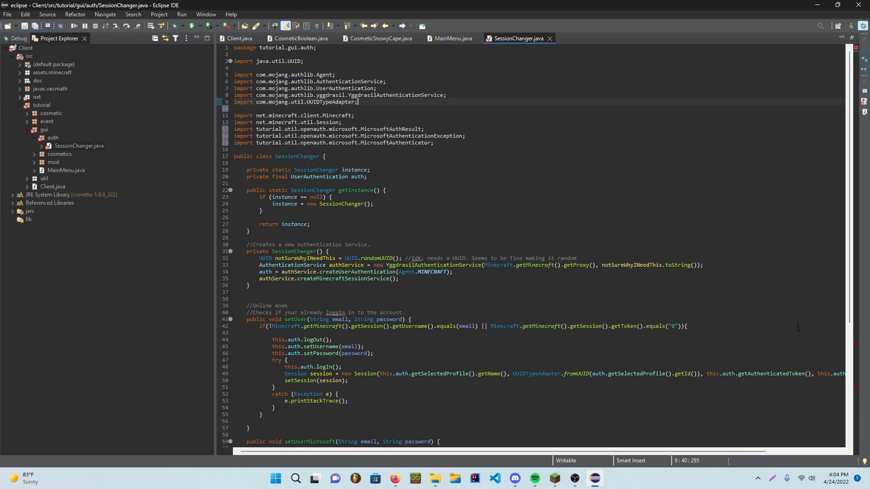
Remove the final modifier from Minecraft's session field via quick fix.
scroll("down", 3)
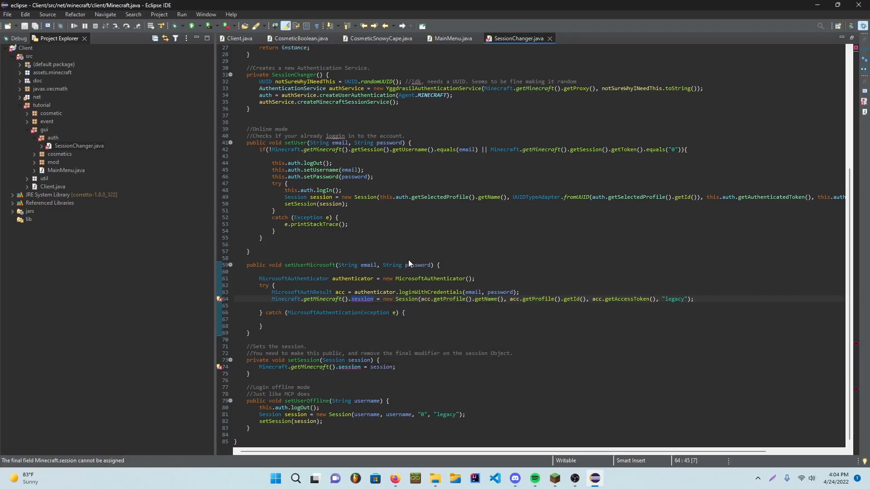
left_click(583, 38)
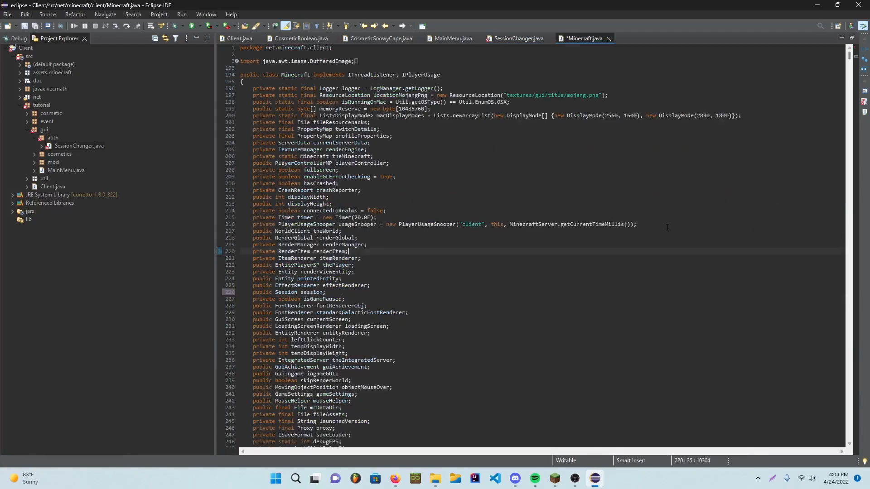
left_click(517, 38)
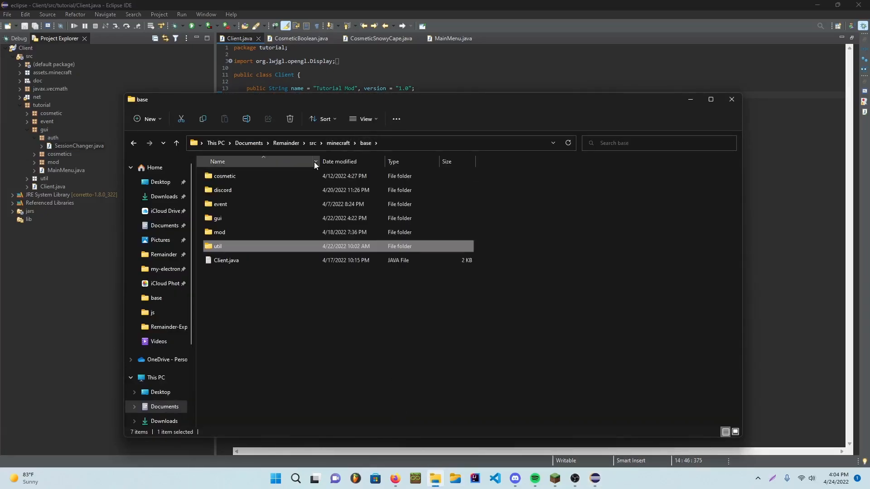
Navigate to base > gui > loginfield and select all its contents for copying.
double_click(219, 218)
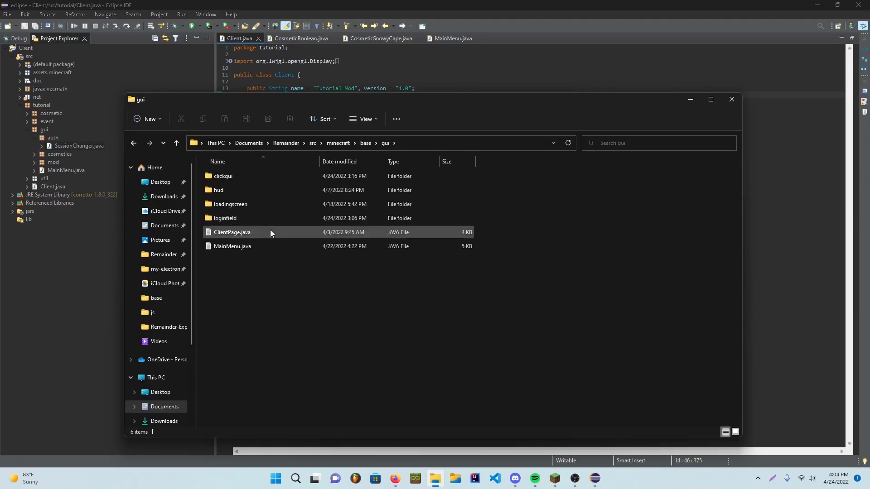
left_click(229, 203)
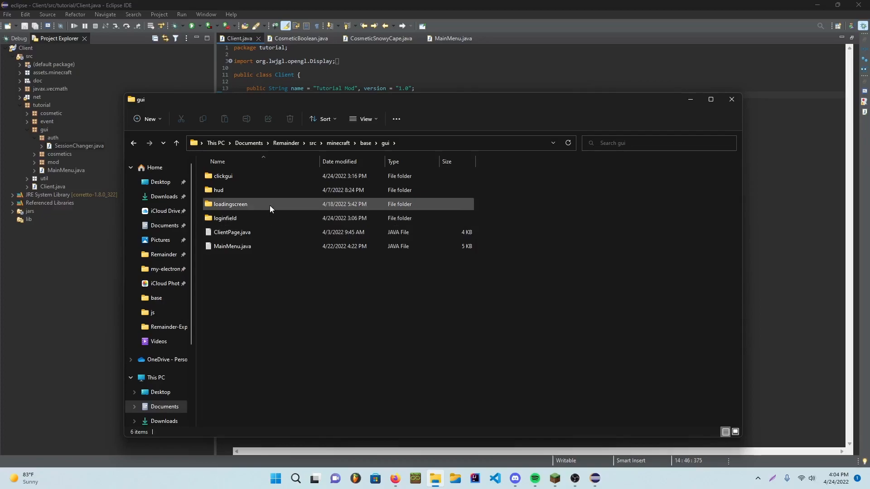
mouse_move(255, 206)
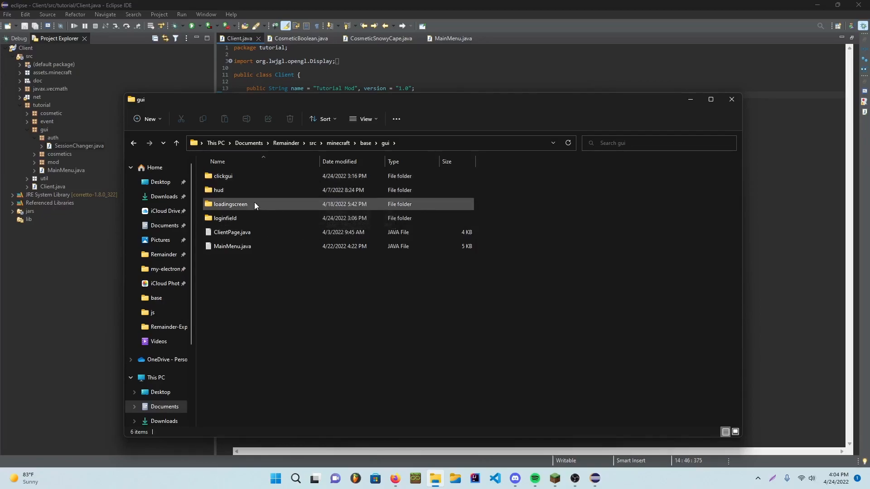
double_click(225, 218)
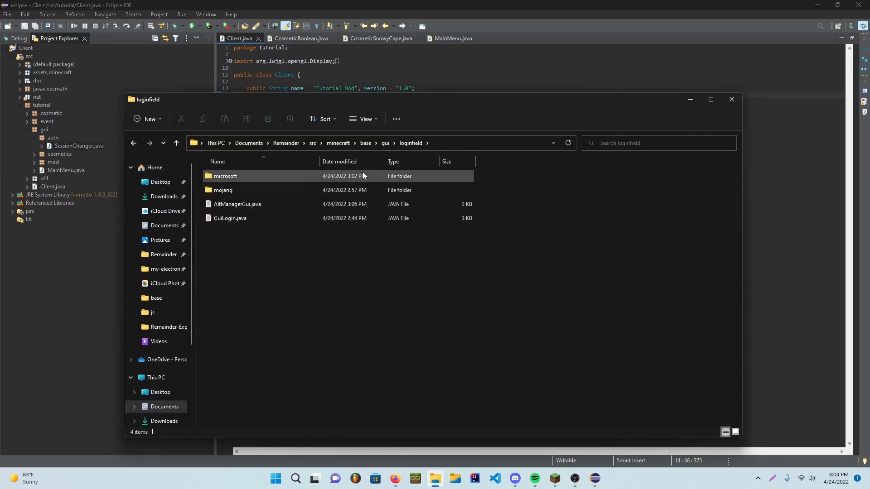
key("ctrl+a")
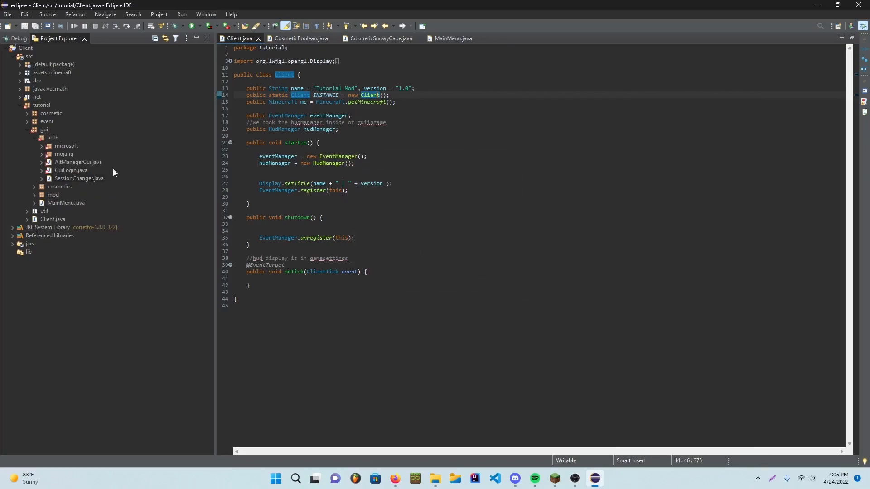
Fix GuiLogin's static drawCenteredString reference error.
double_click(72, 171)
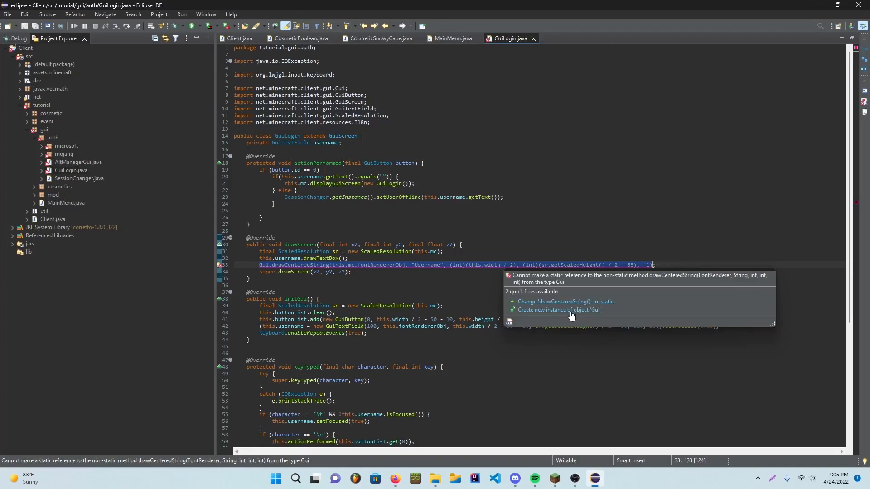
left_click(559, 310)
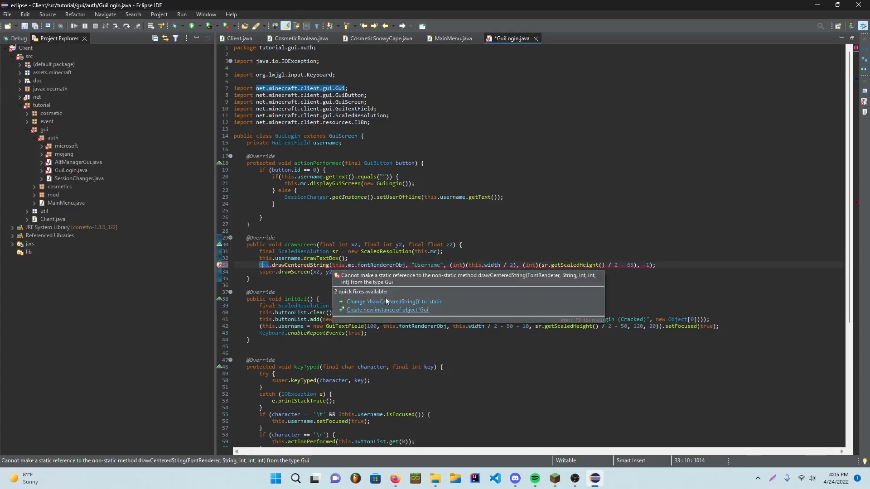
left_click(393, 303)
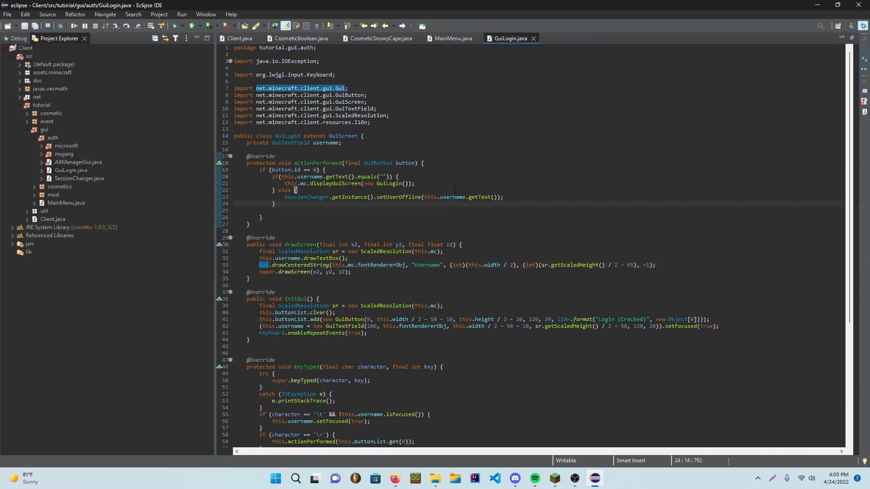
Correct AltManagerGui's package and imports, and set GuiLoginMojang's package to tutorial.gui.auth.mojang.
left_click(64, 157)
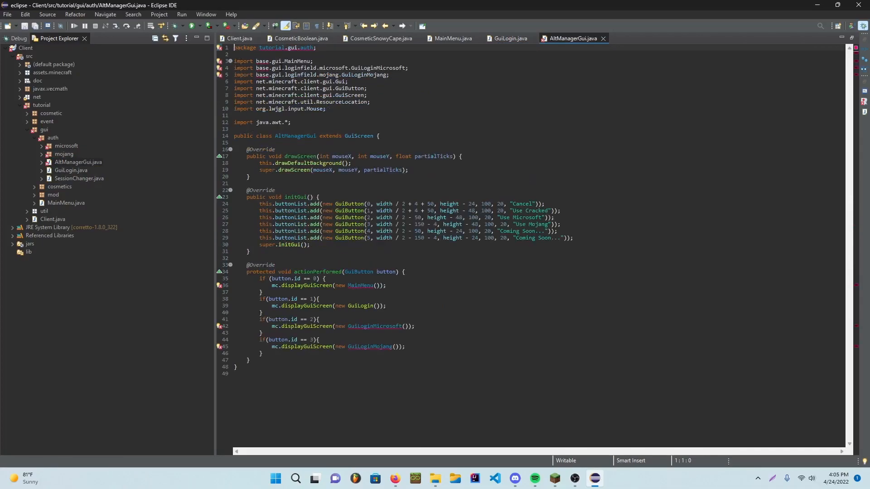
key("ctrl+d")
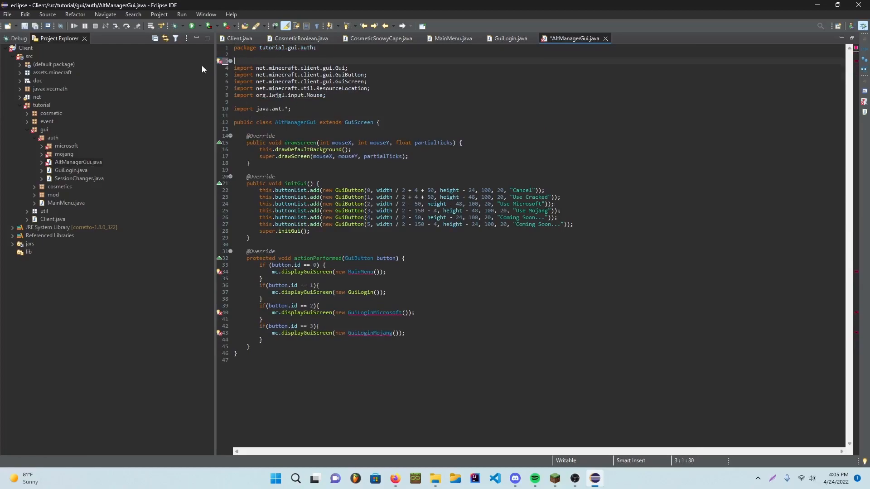
key("ctrl+shift+o")
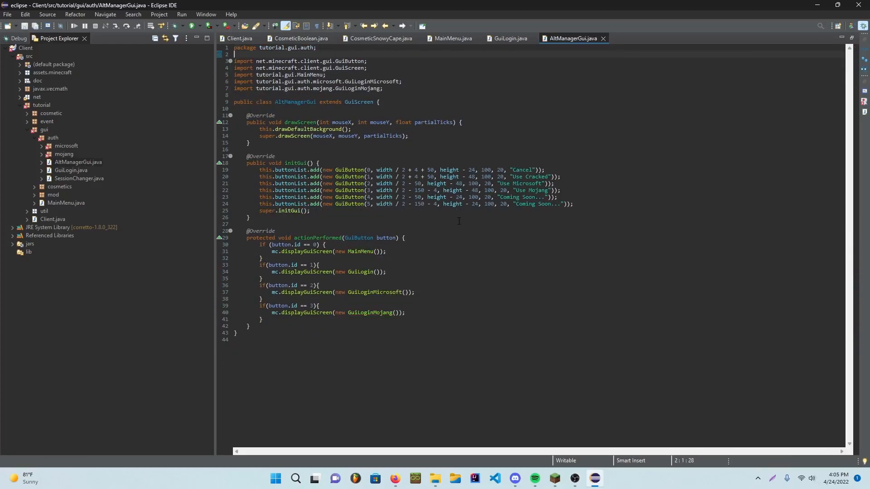
mouse_move(527, 82)
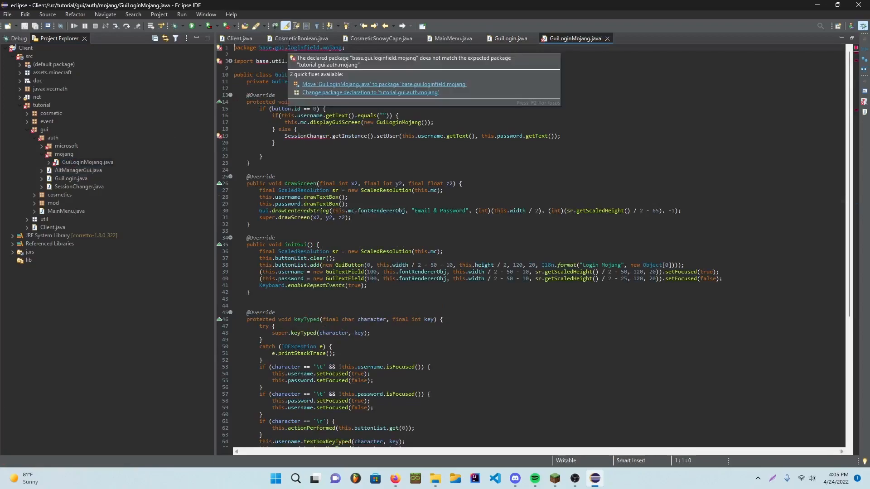
left_click(369, 93)
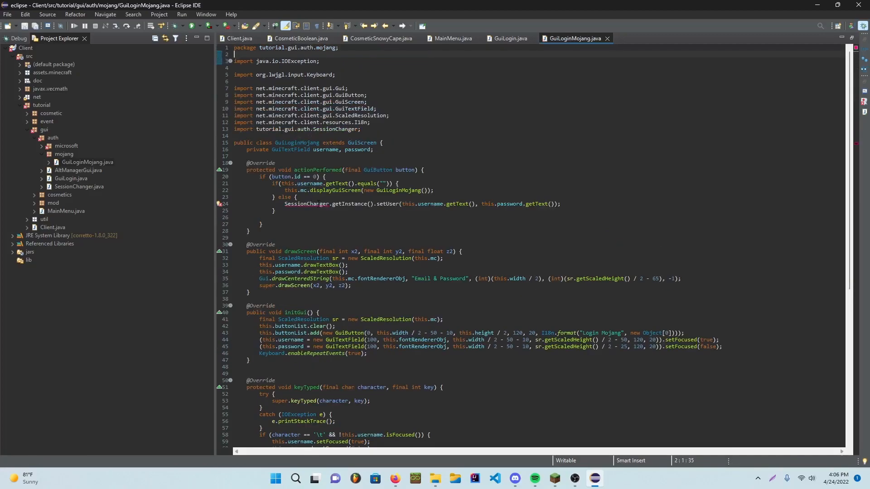
mouse_move(600, 38)
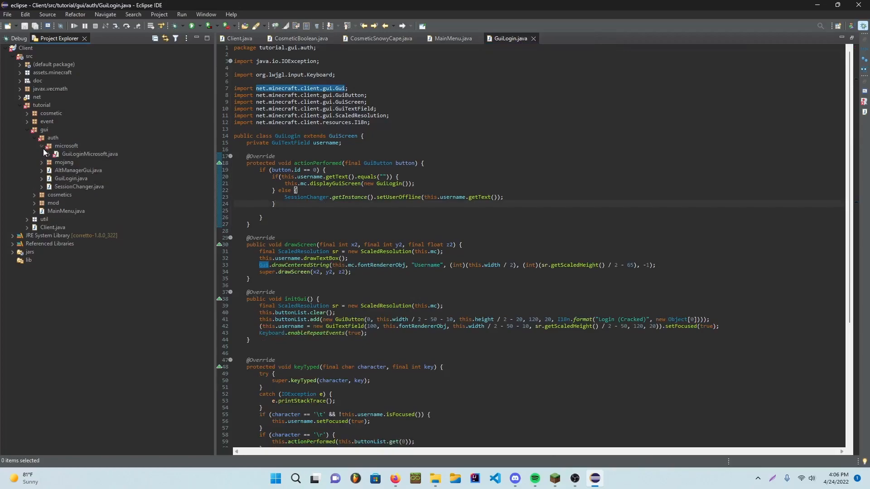
Set GuiLoginMicrosoft's package to tutorial.gui.auth.microsoft and close it.
double_click(89, 157)
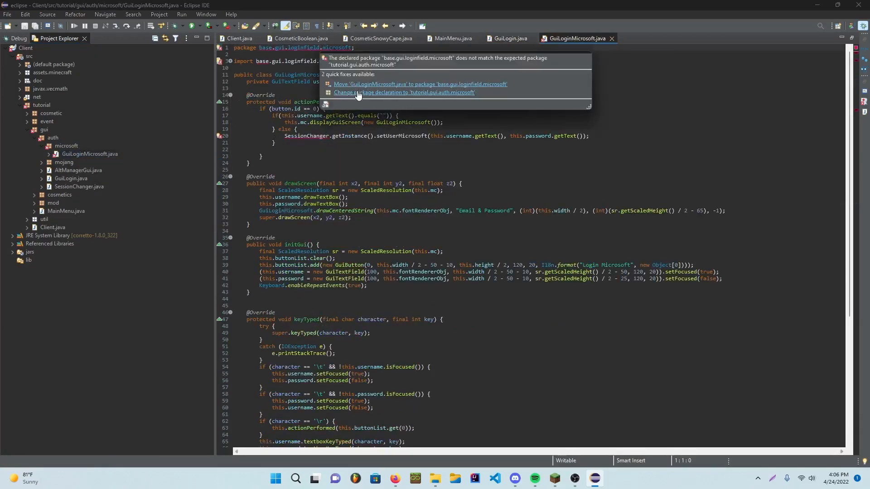
left_click(404, 95)
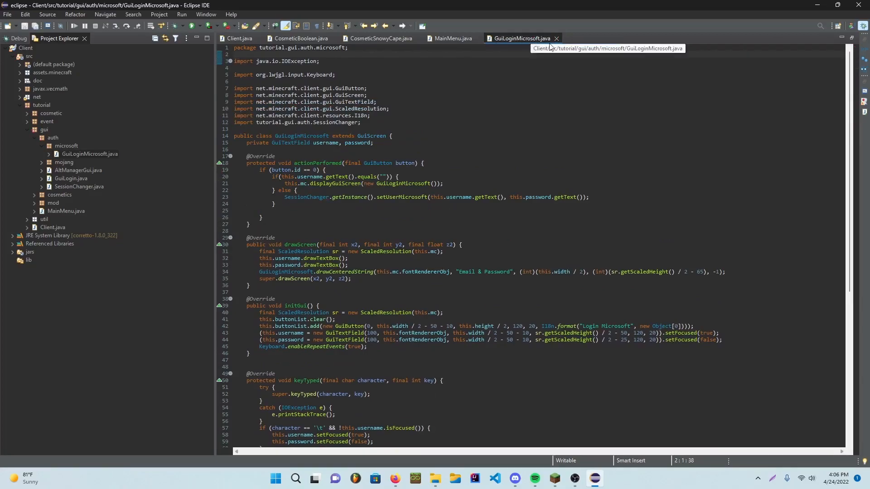
left_click(240, 39)
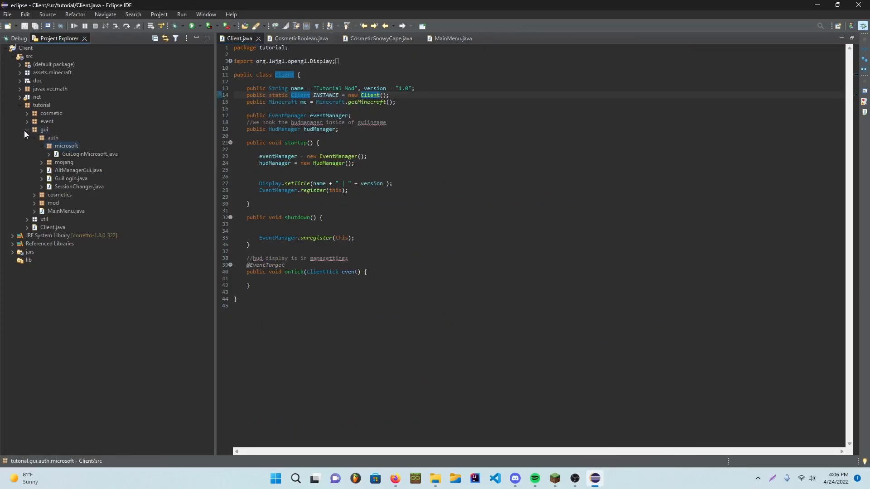
Add an 'Alt Manager' button with id 4, sized 50 by 20, to MainMenu's initGui.
left_click(26, 129)
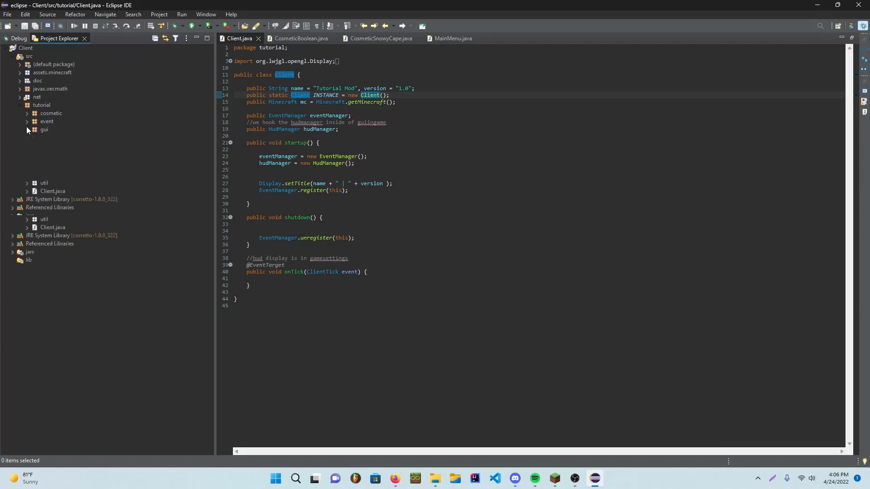
left_click(26, 132)
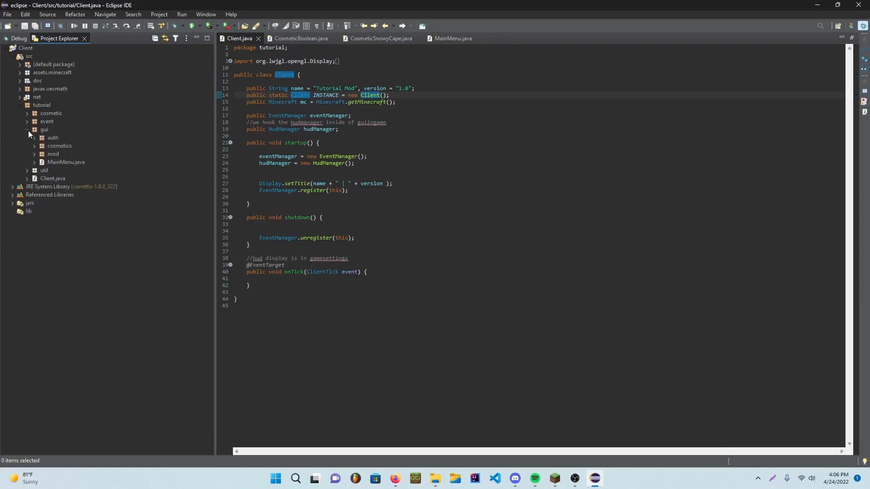
left_click(451, 38)
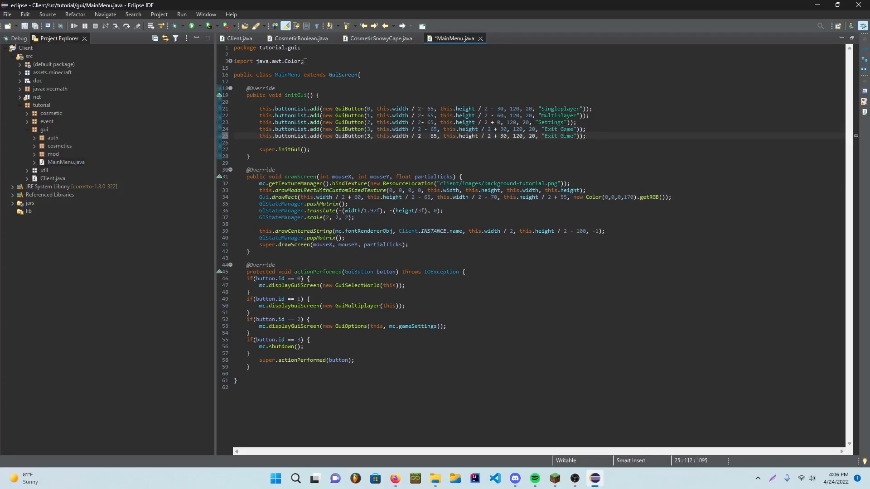
type("Alt")
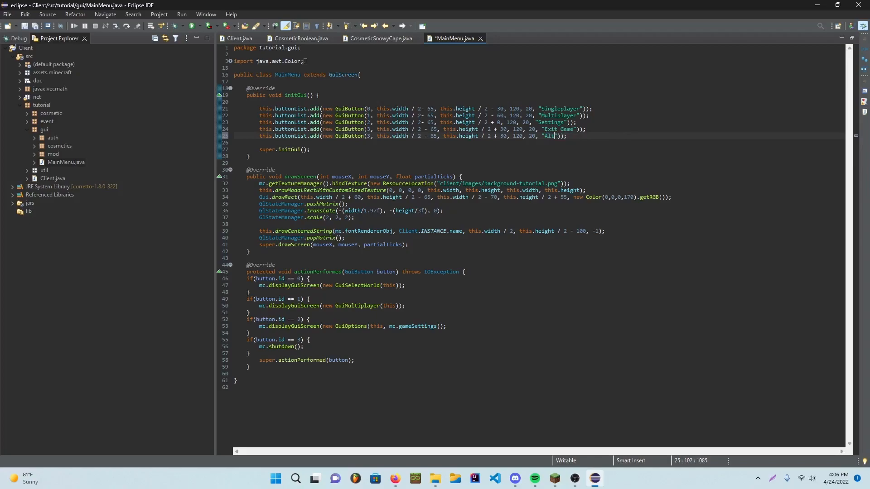
type("Manager")
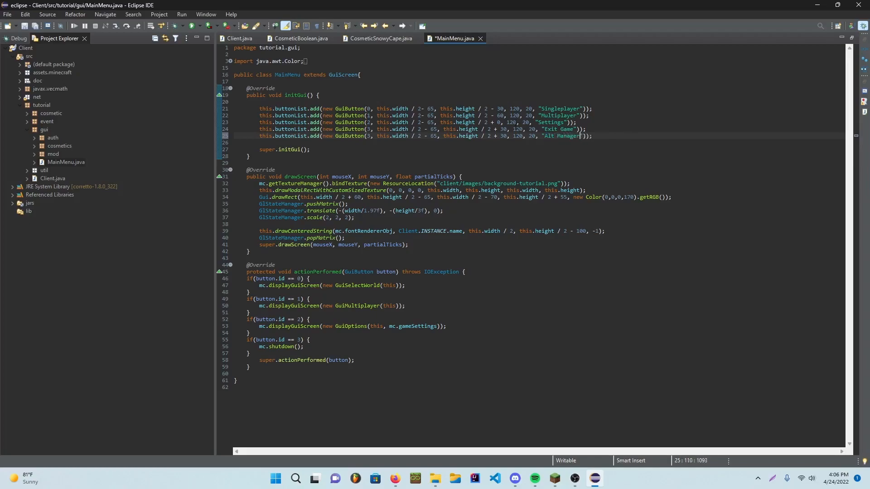
left_click(518, 136)
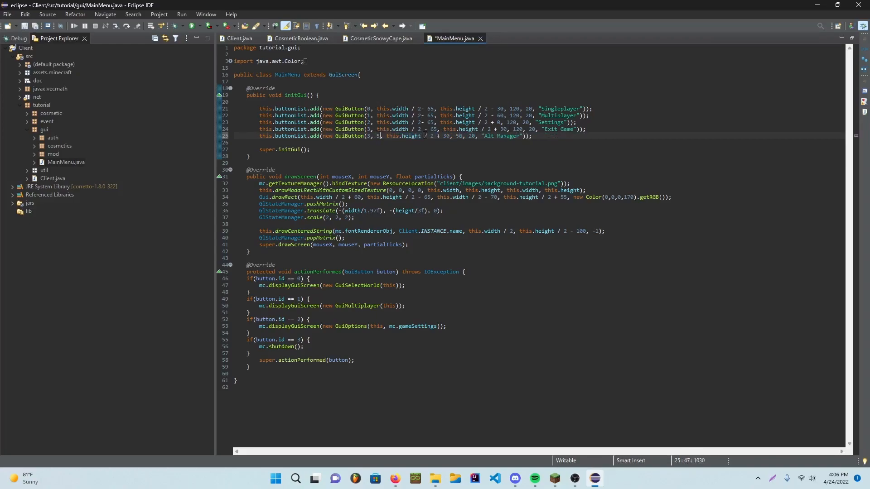
left_click(449, 135)
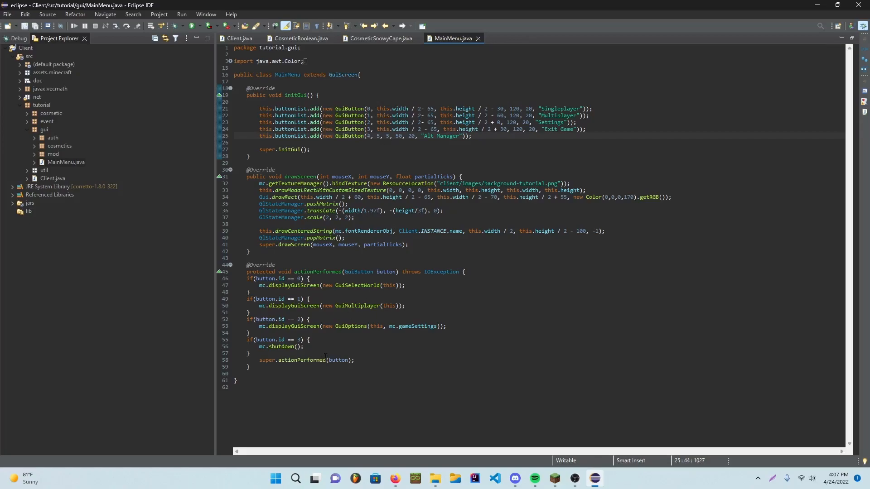
Write if(button.id == 4) { mc.displayGuiScreen(new AltManagerGui()); } in actionPerformed and save.
type("if")
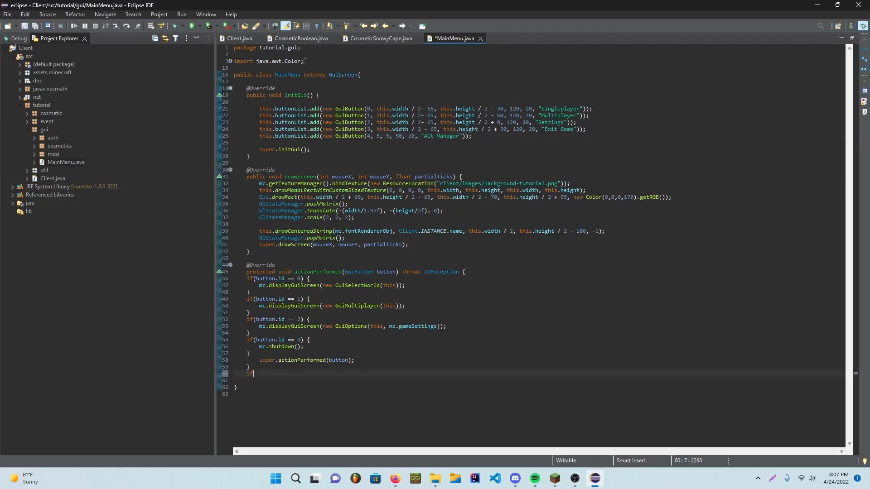
type("(button.id =")
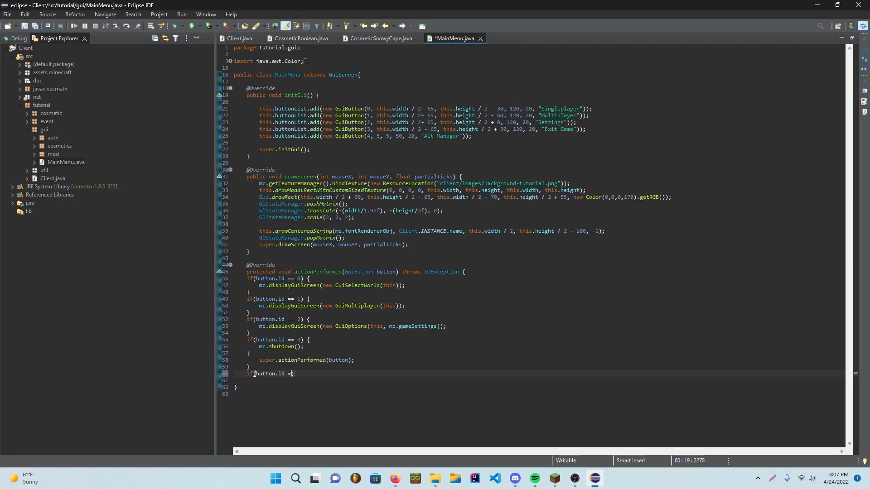
type("=")
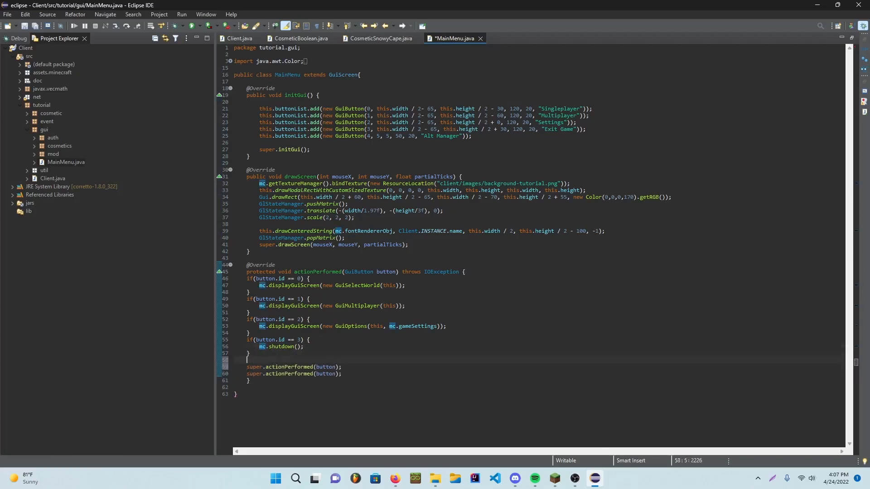
type("if(")
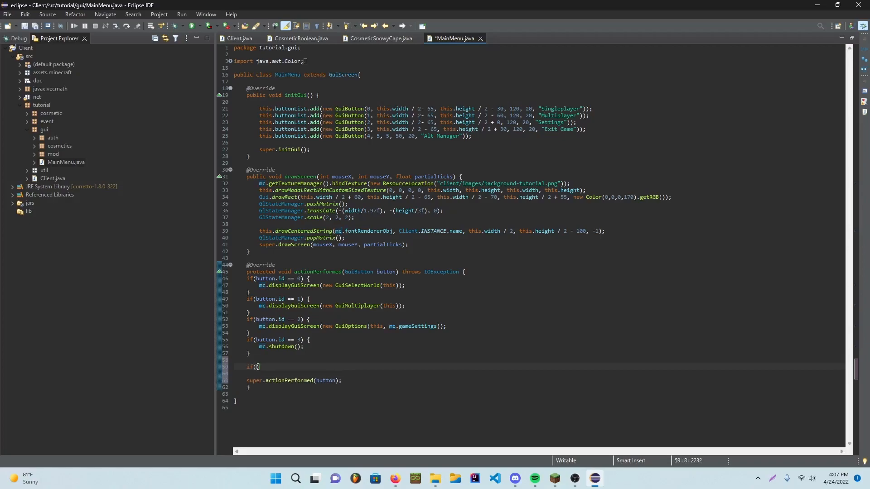
type("button.id == 4")
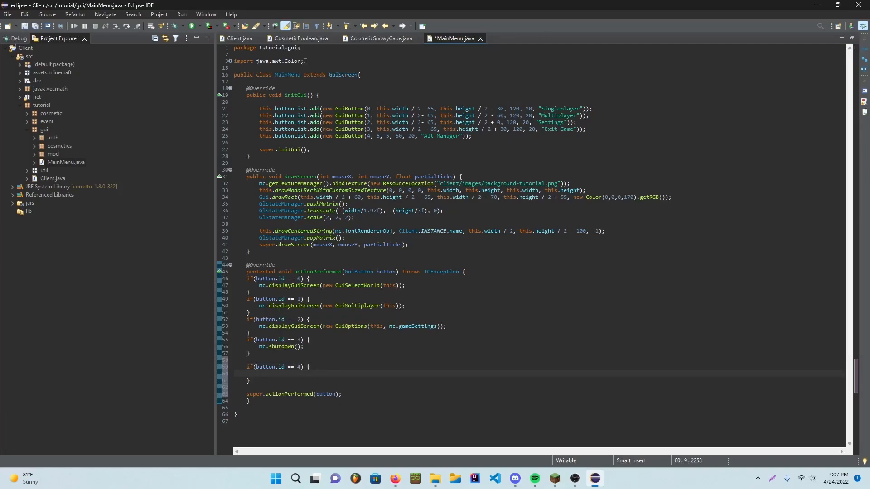
type("mc.disp")
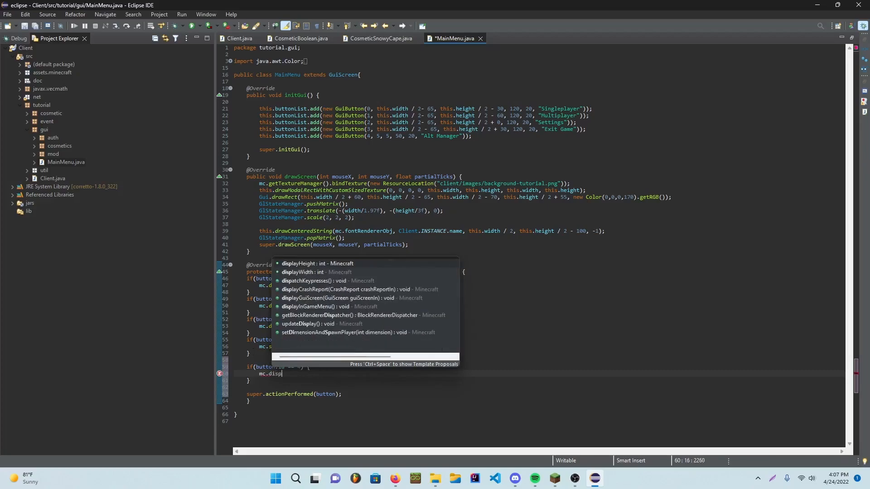
type("ayGuiScreen();")
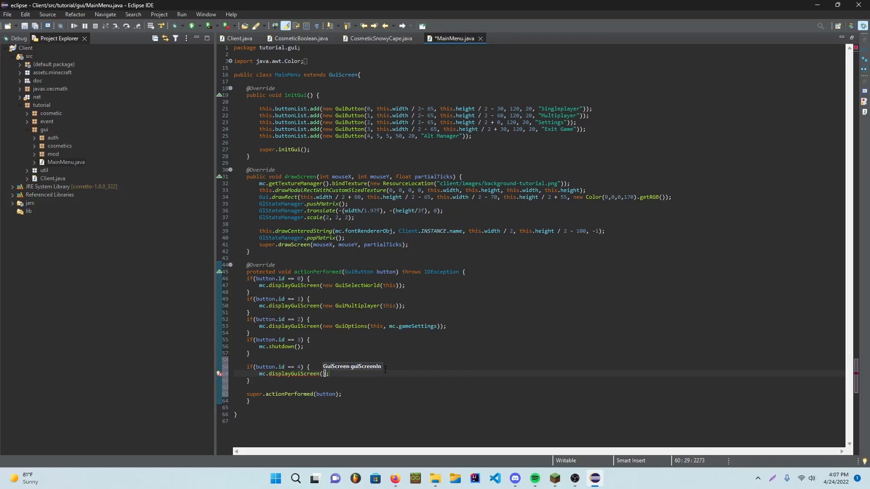
type("new")
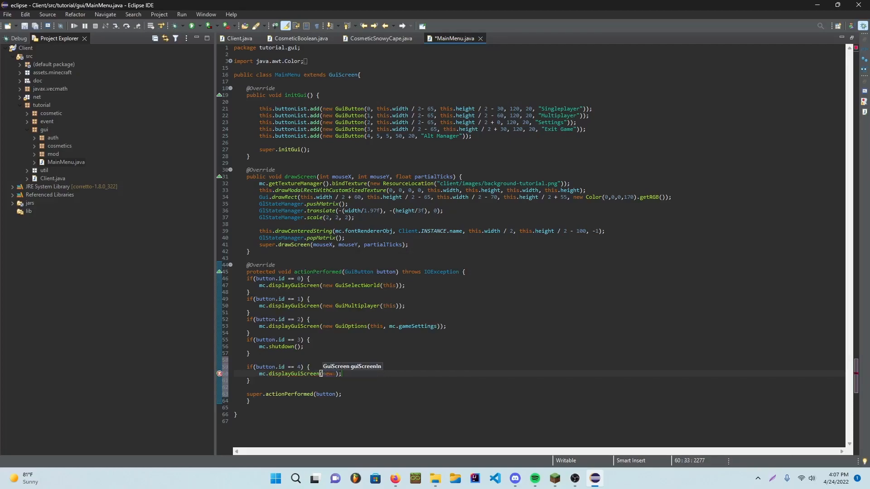
type("A")
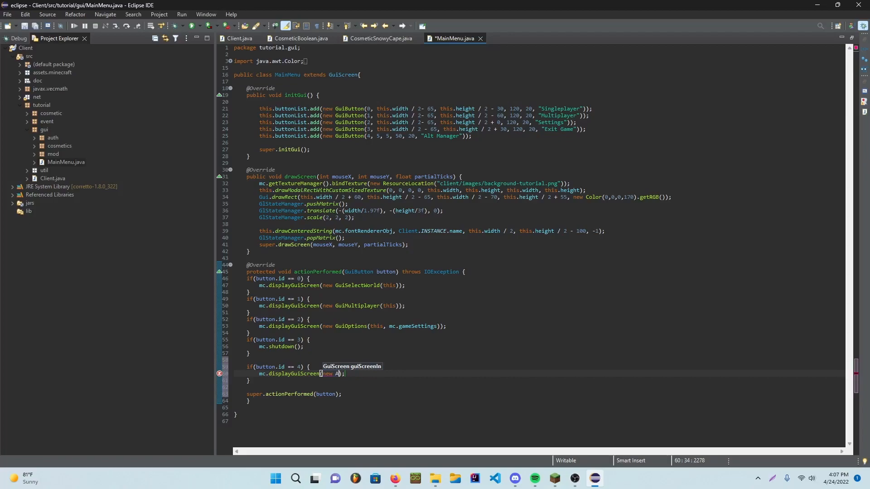
type("AltManagerGui()")
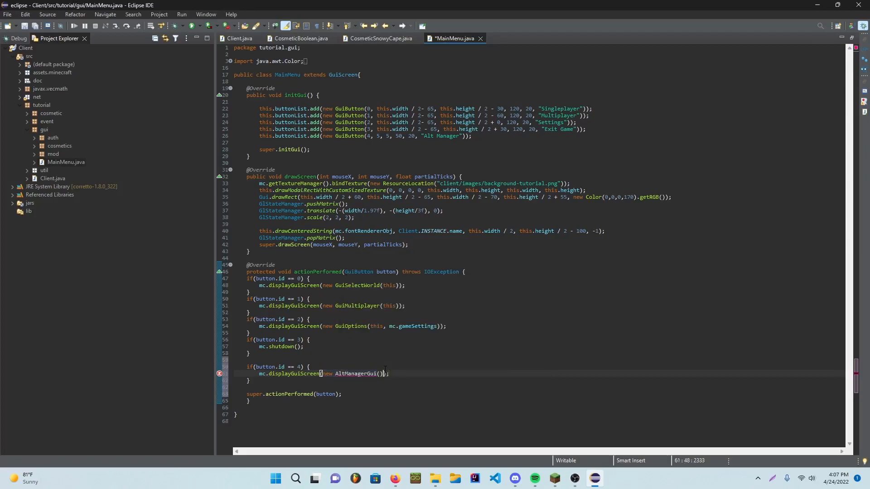
key("ctrl+s")
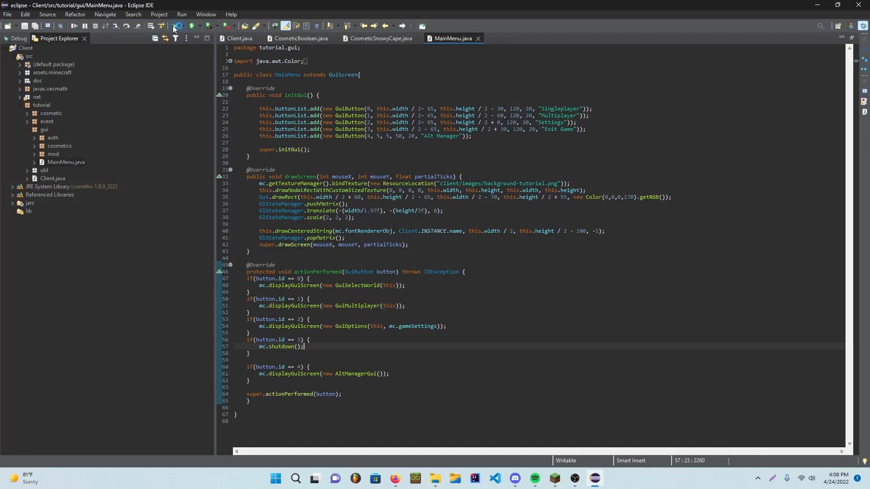
Launch the client from Eclipse and maximize it to check the Alt Manager button.
left_click(182, 27)
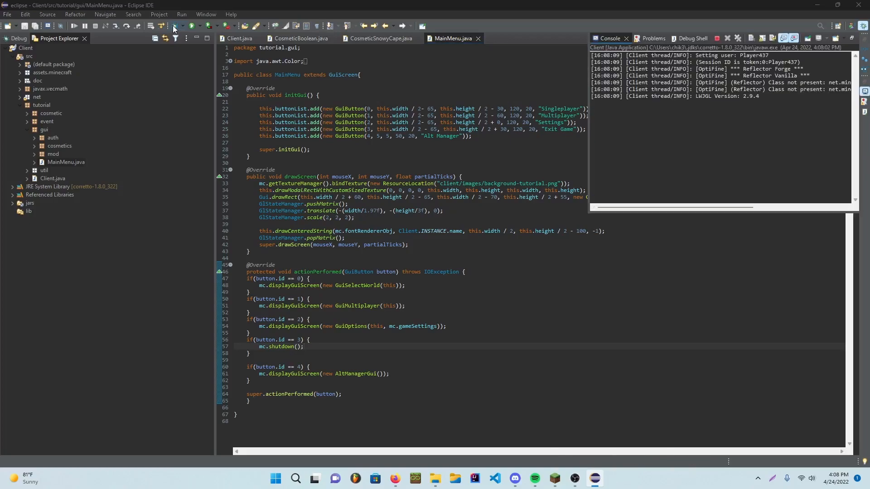
left_click(191, 26)
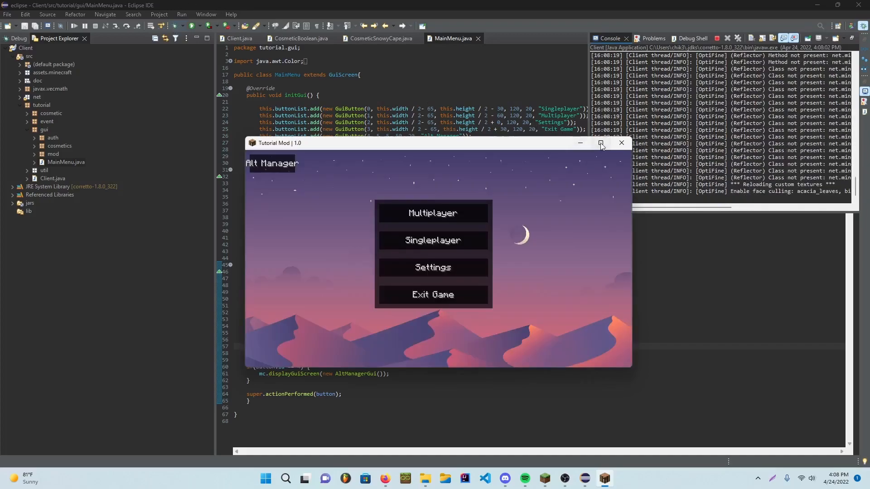
left_click(600, 142)
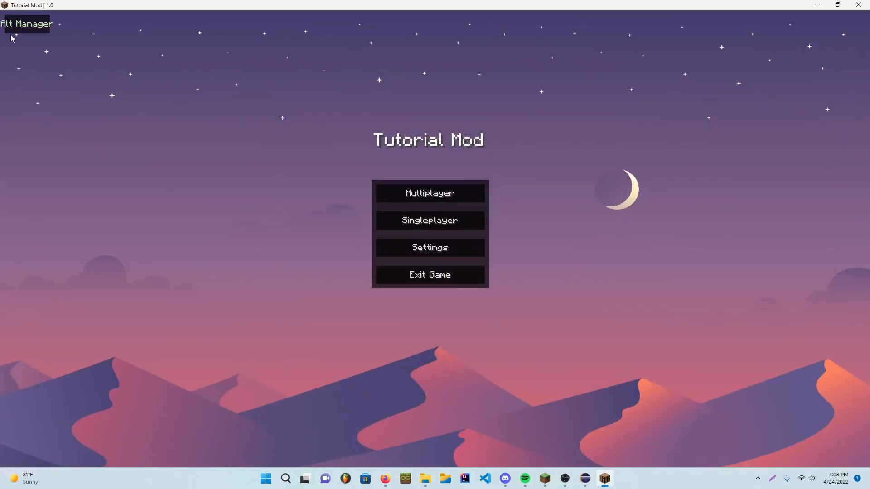
mouse_move(162, 82)
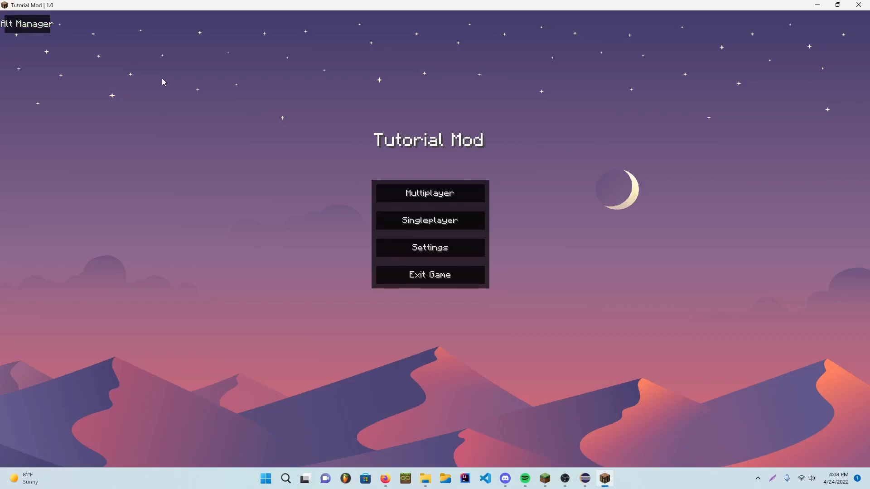
mouse_move(825, 4)
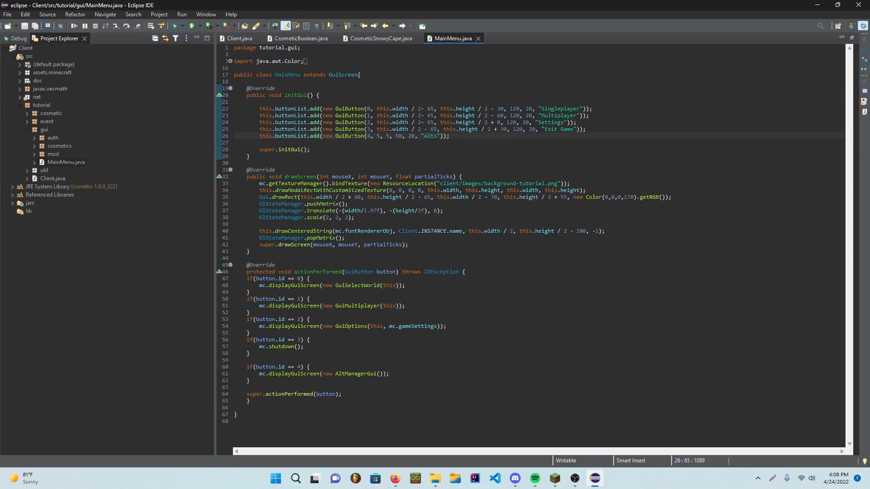
Relaunch the Tutorial Mod client so the main menu shows the Alts button.
left_click(181, 26)
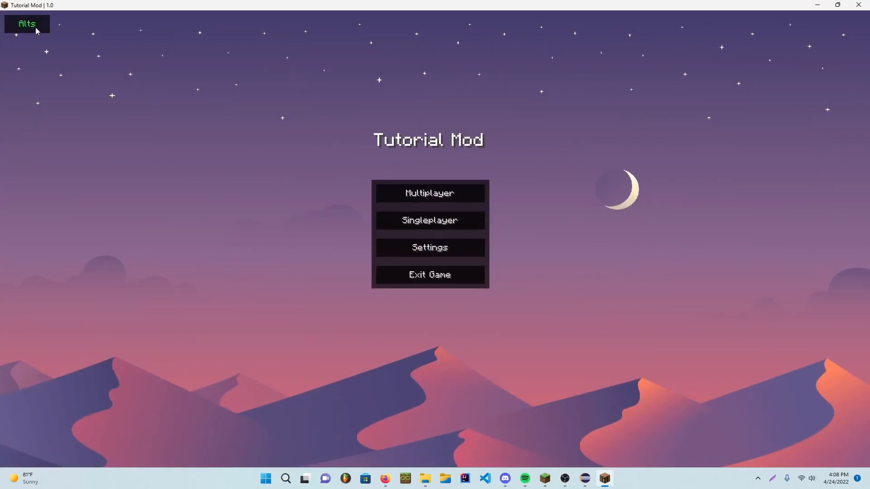
Reach the cracked login screen from the Alts manager.
left_click(27, 24)
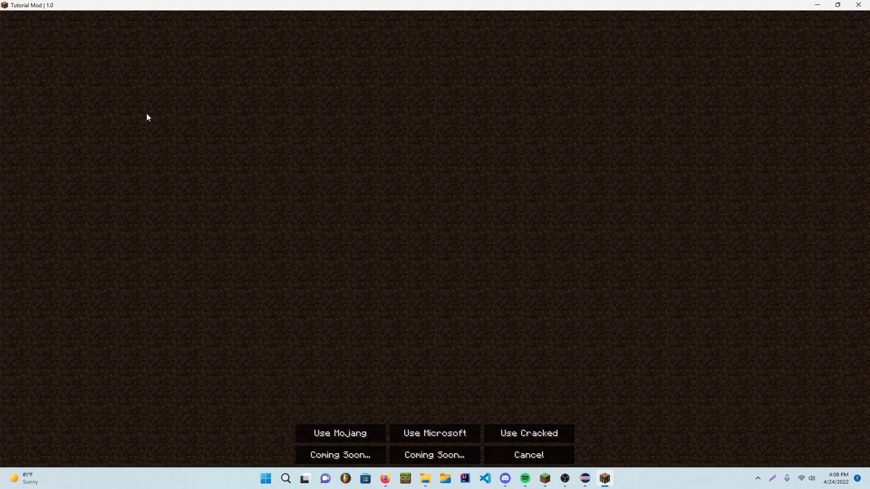
mouse_move(494, 475)
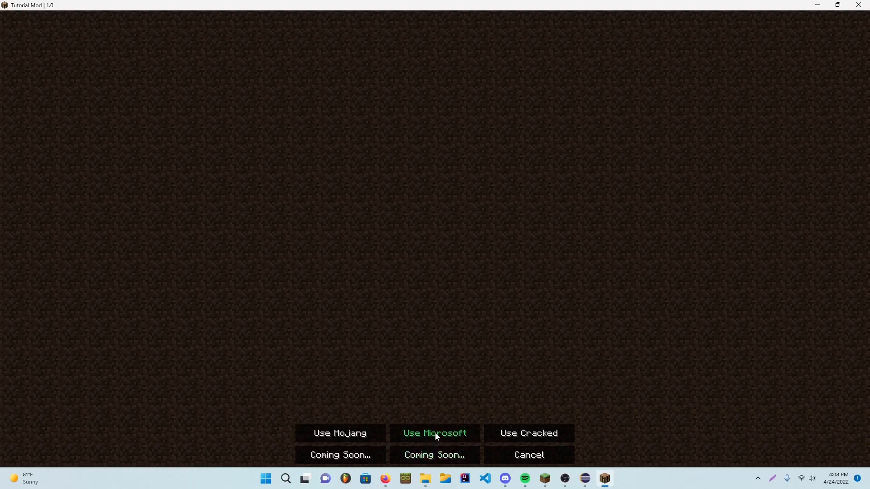
mouse_move(527, 433)
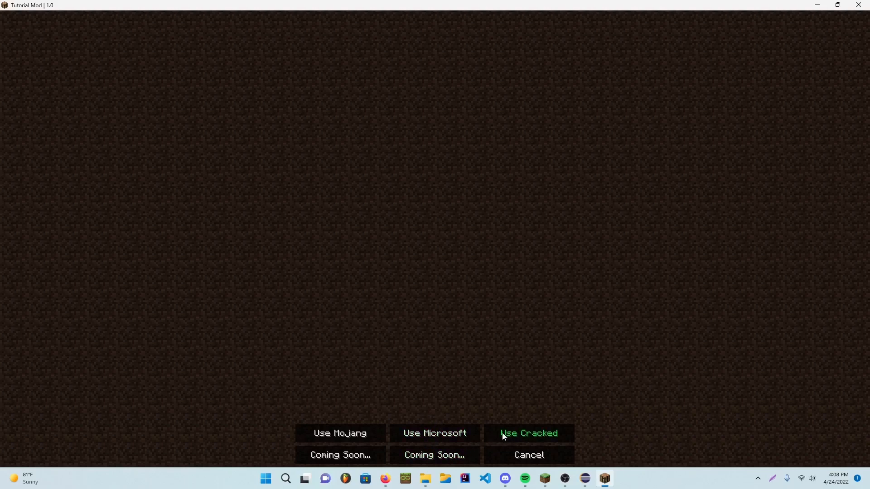
left_click(528, 433)
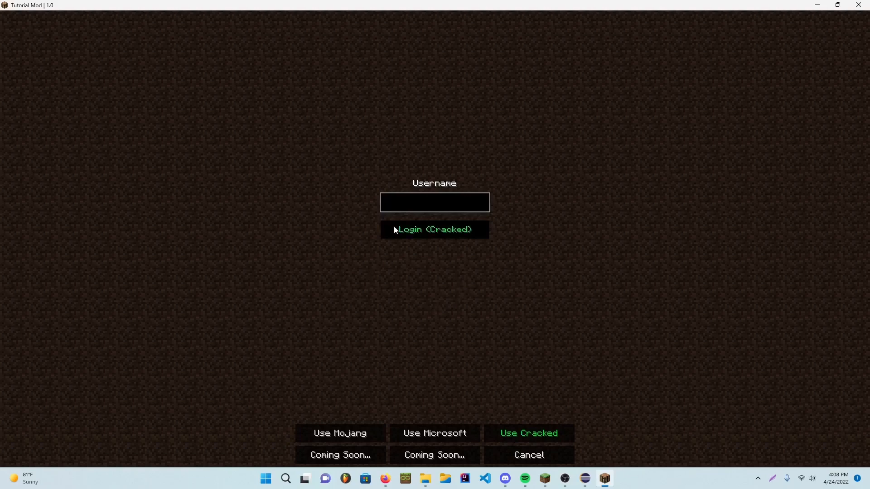
mouse_move(469, 230)
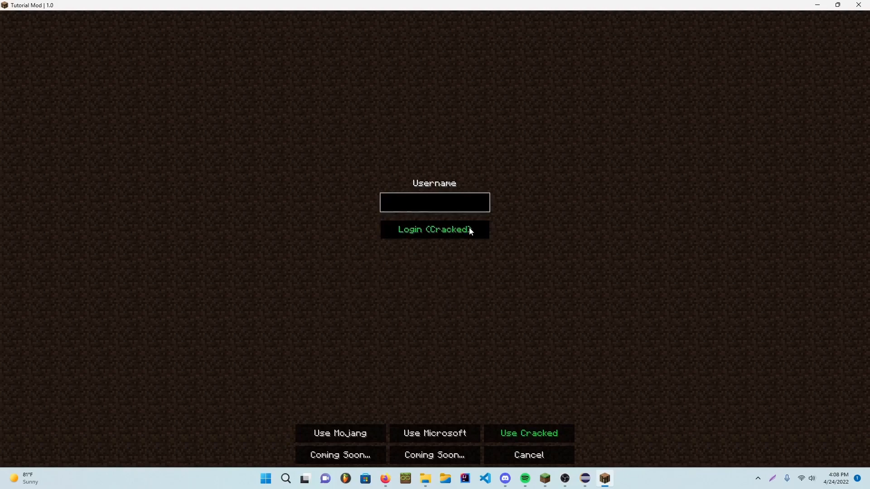
type("Hello")
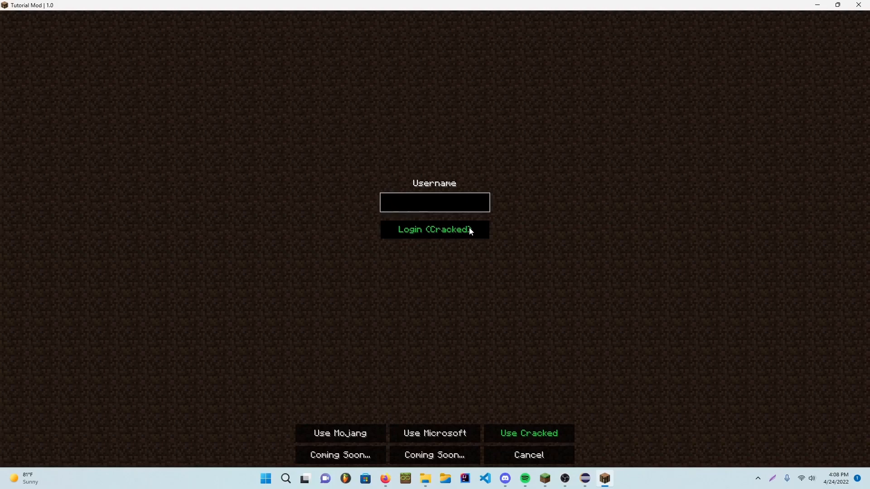
Log in with the cracked username QuickPiggy and return to the main menu.
left_click(434, 202)
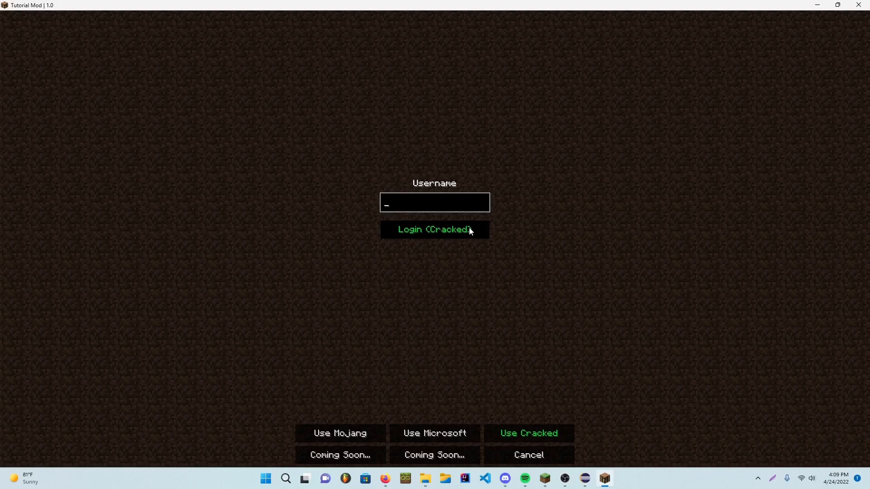
type("Quick")
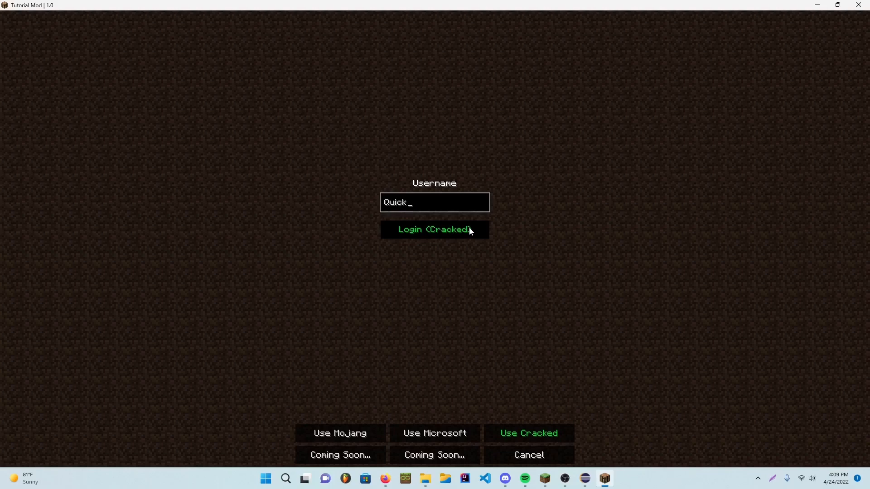
type("Piggy")
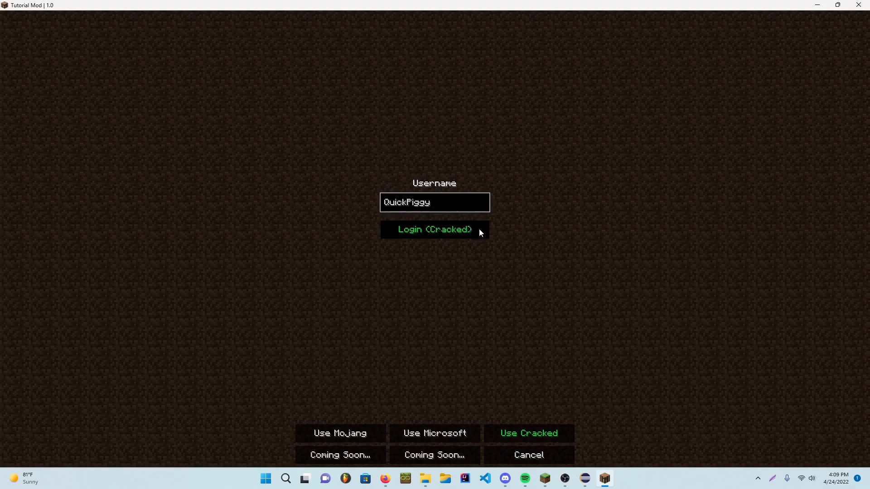
left_click(434, 229)
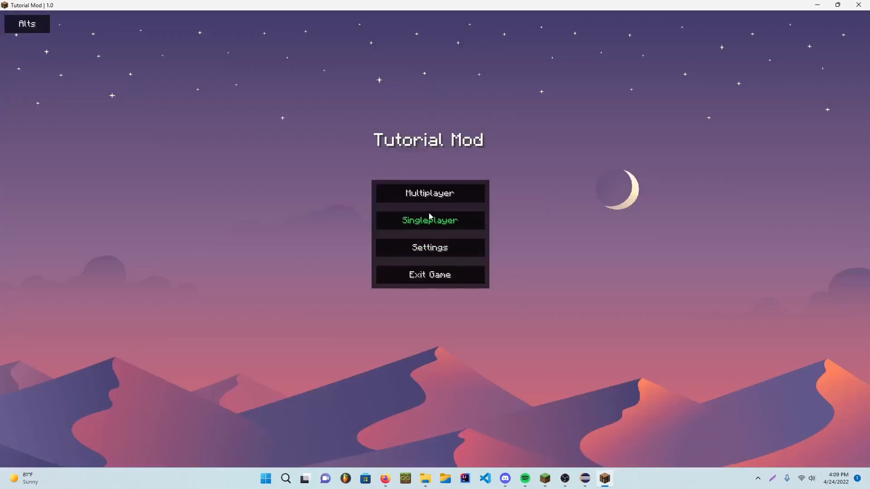
Start the mcpworld singleplayer world to test the logged-in alt.
left_click(429, 220)
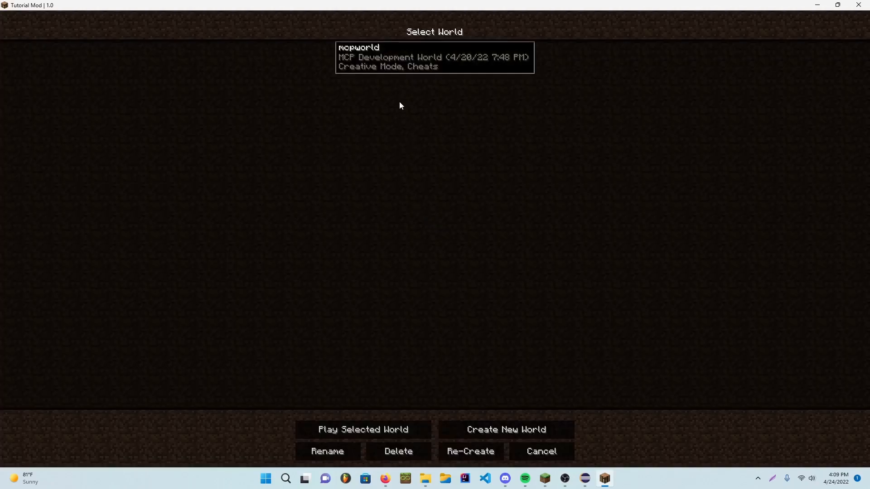
mouse_move(392, 418)
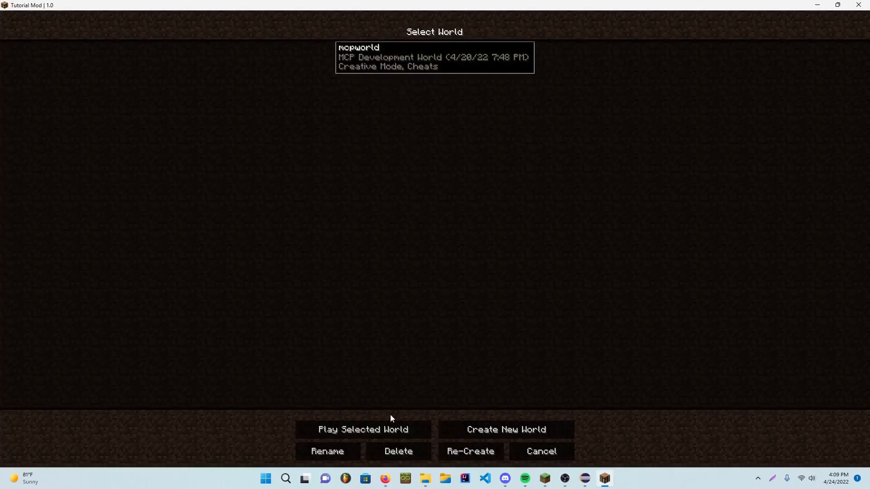
left_click(362, 428)
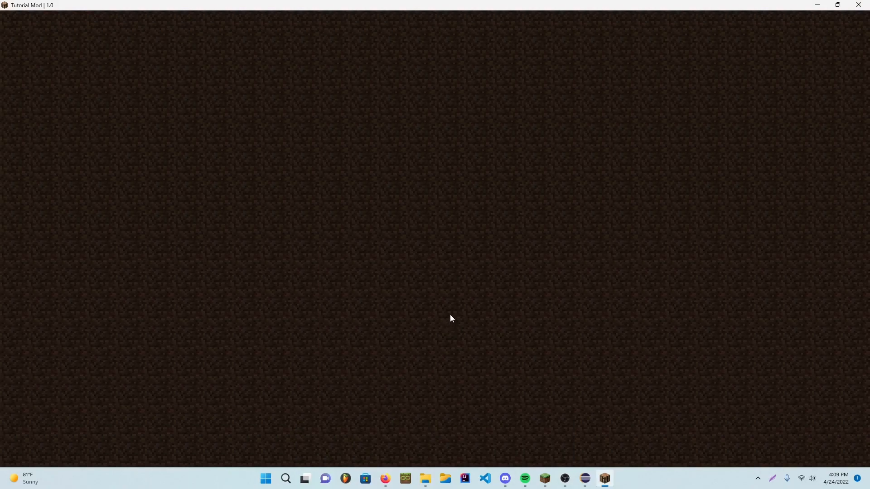